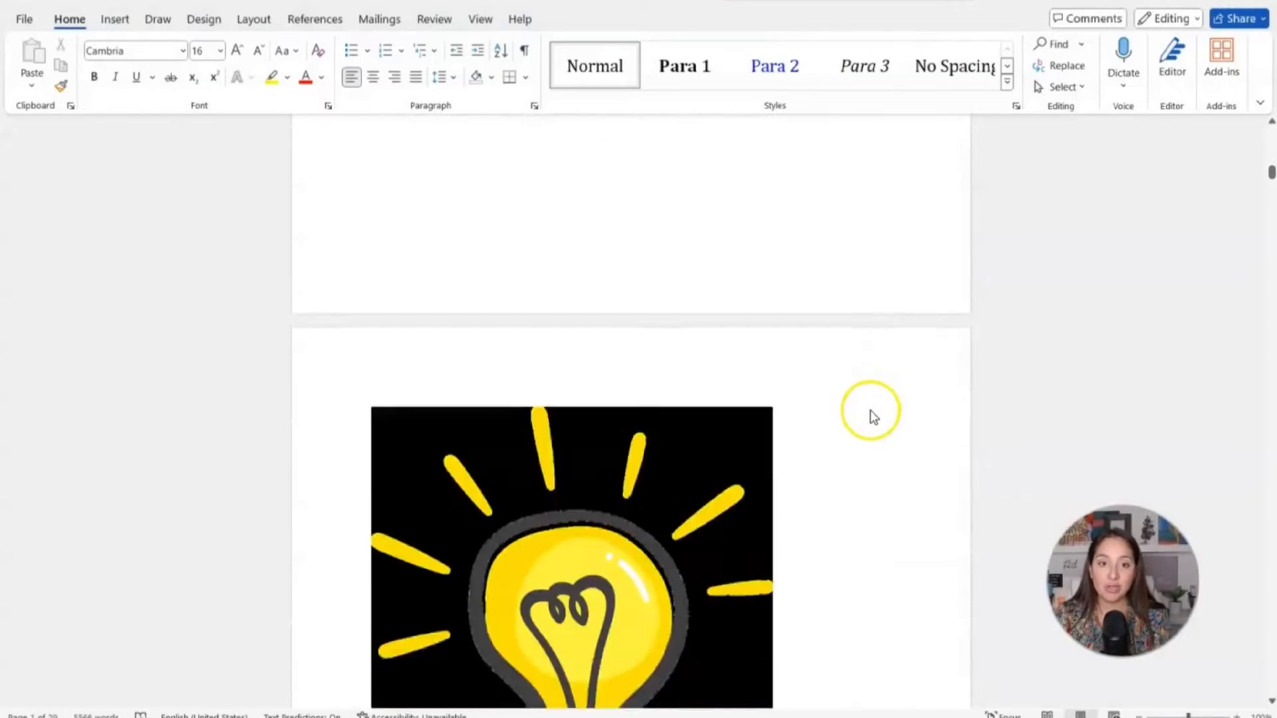
Create a new custom-size design 5.25 in wide by 8 in tall.
{"action": "scroll", "scroll_direction": "down", "scroll_amount": 3}
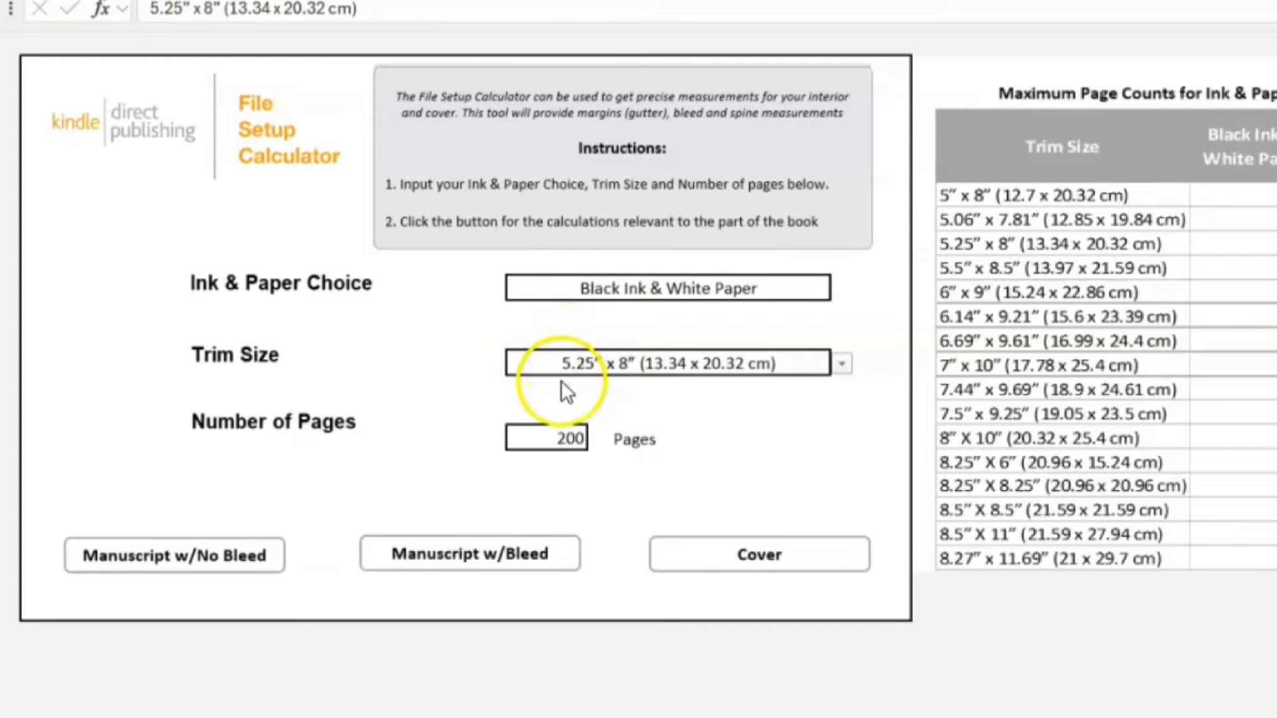
{"action": "mouse_move", "coordinate": [752, 475]}
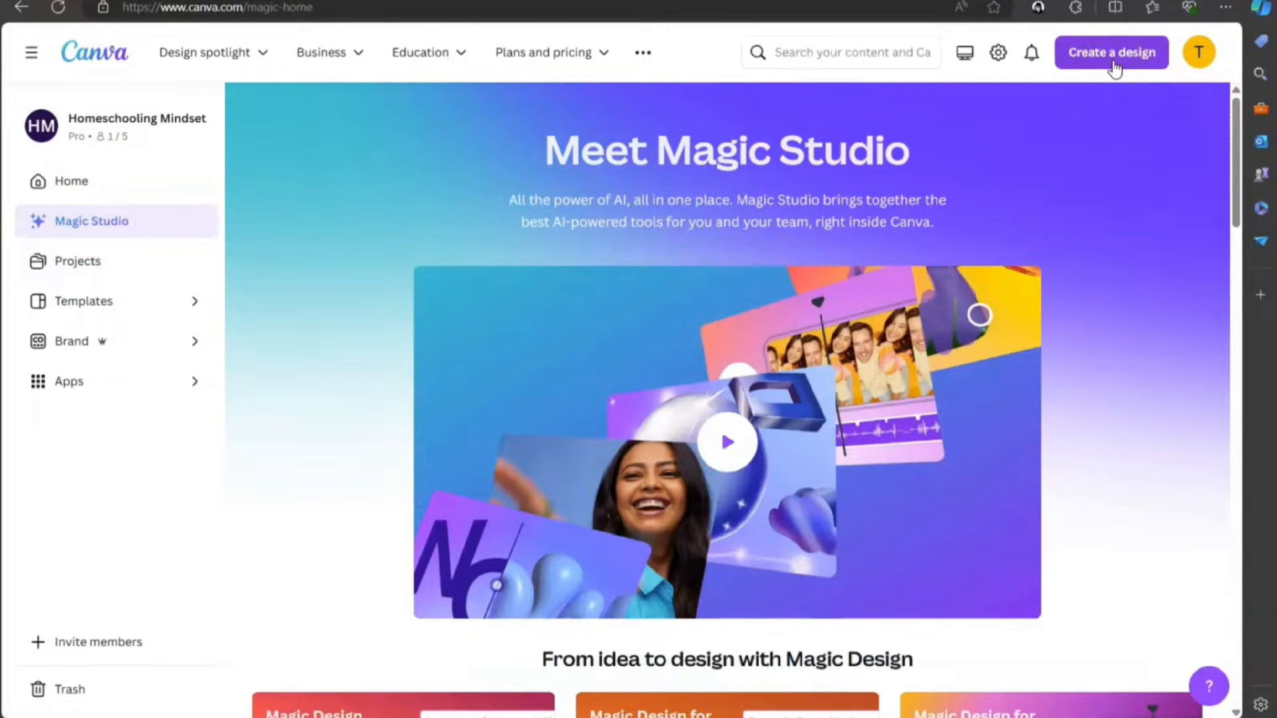
{"action": "left_click", "coordinate": [1112, 52]}
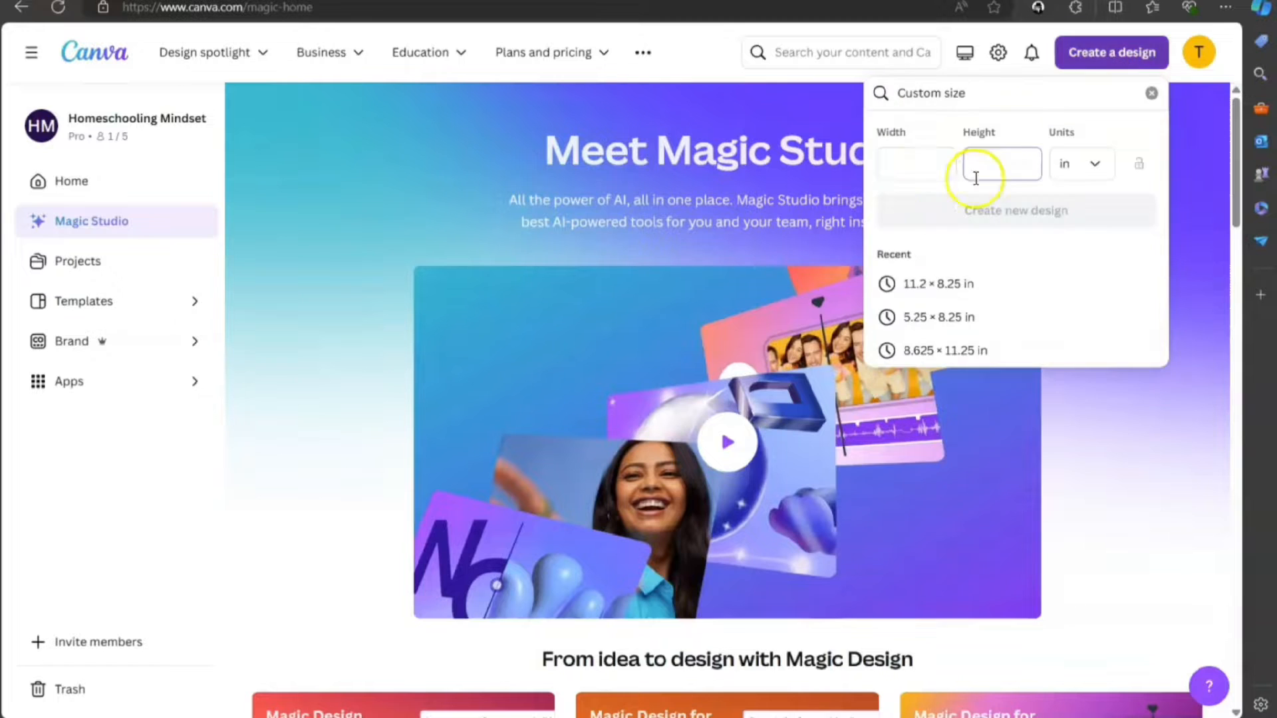
{"action": "type", "text": "5.25"}
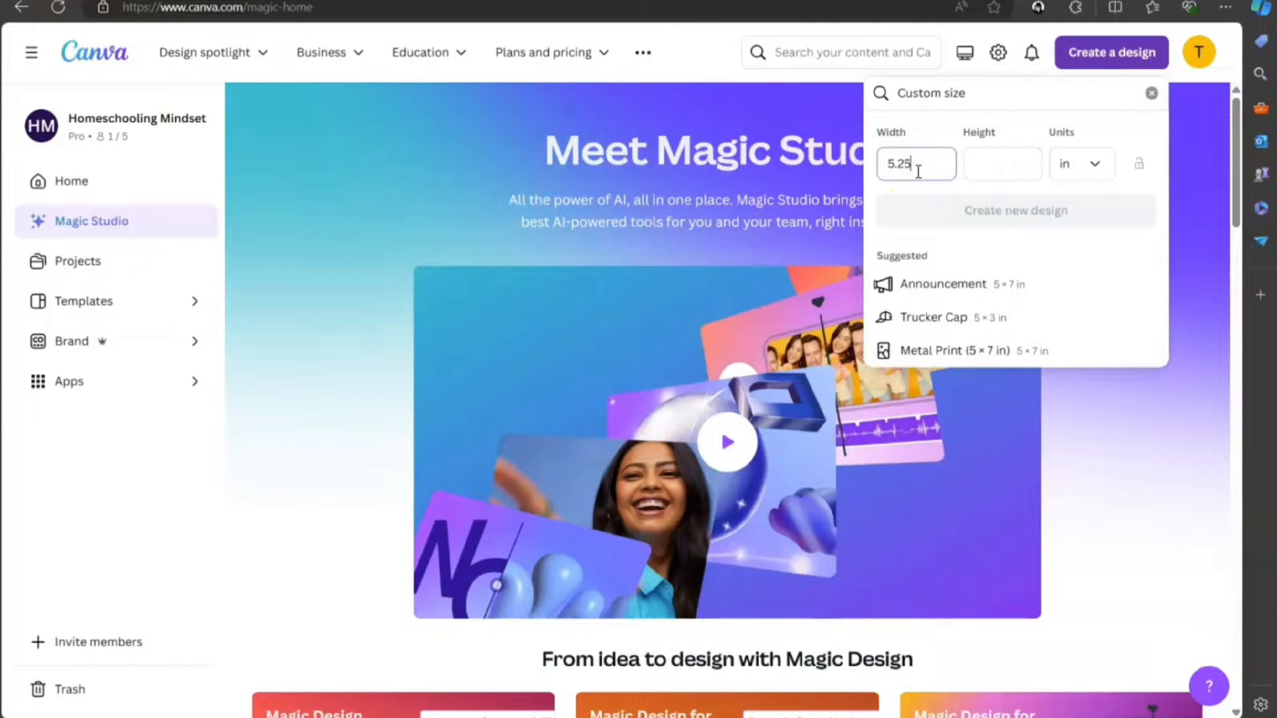
{"action": "type", "text": "8"}
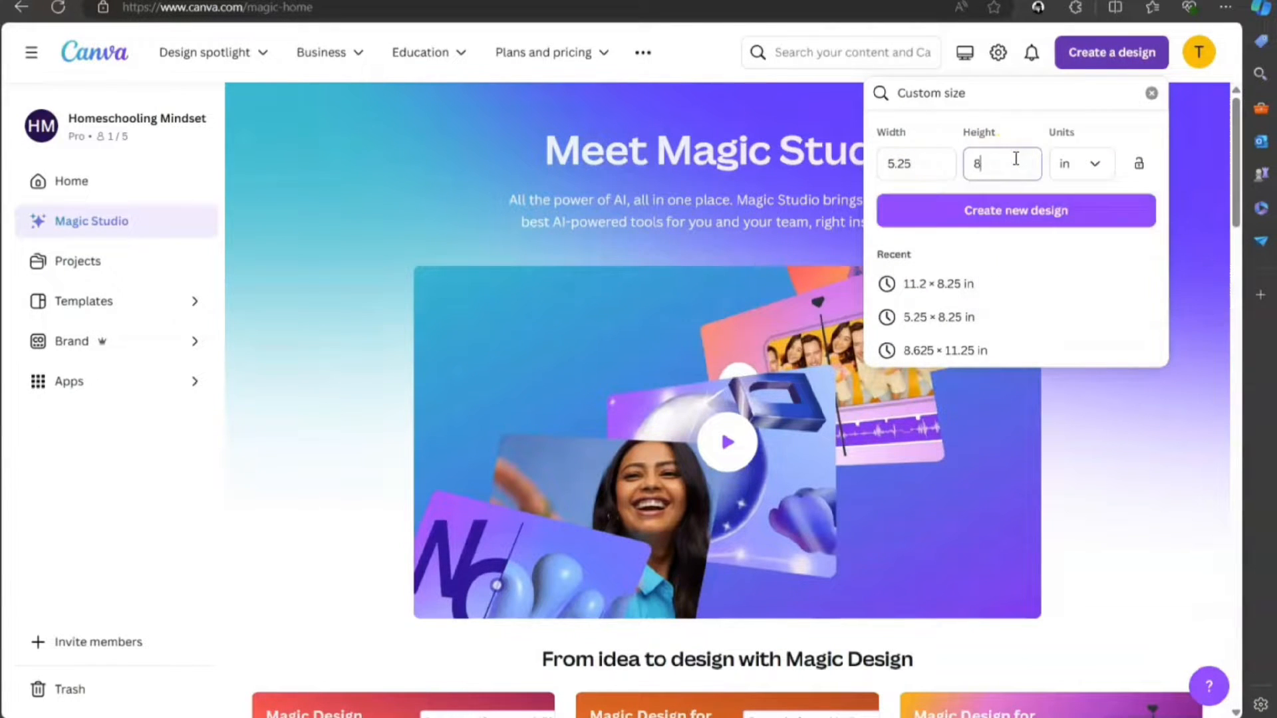
{"action": "left_click", "coordinate": [1017, 211]}
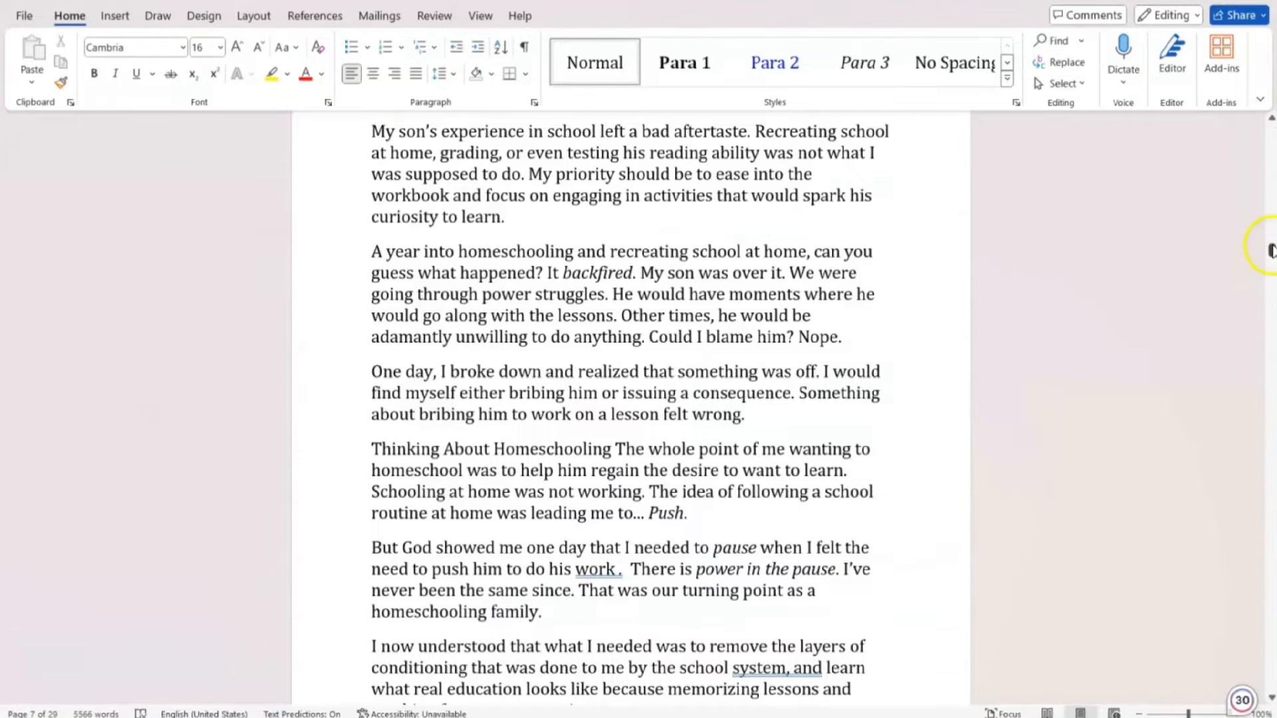
{"action": "scroll", "scroll_direction": "down", "scroll_amount": 3}
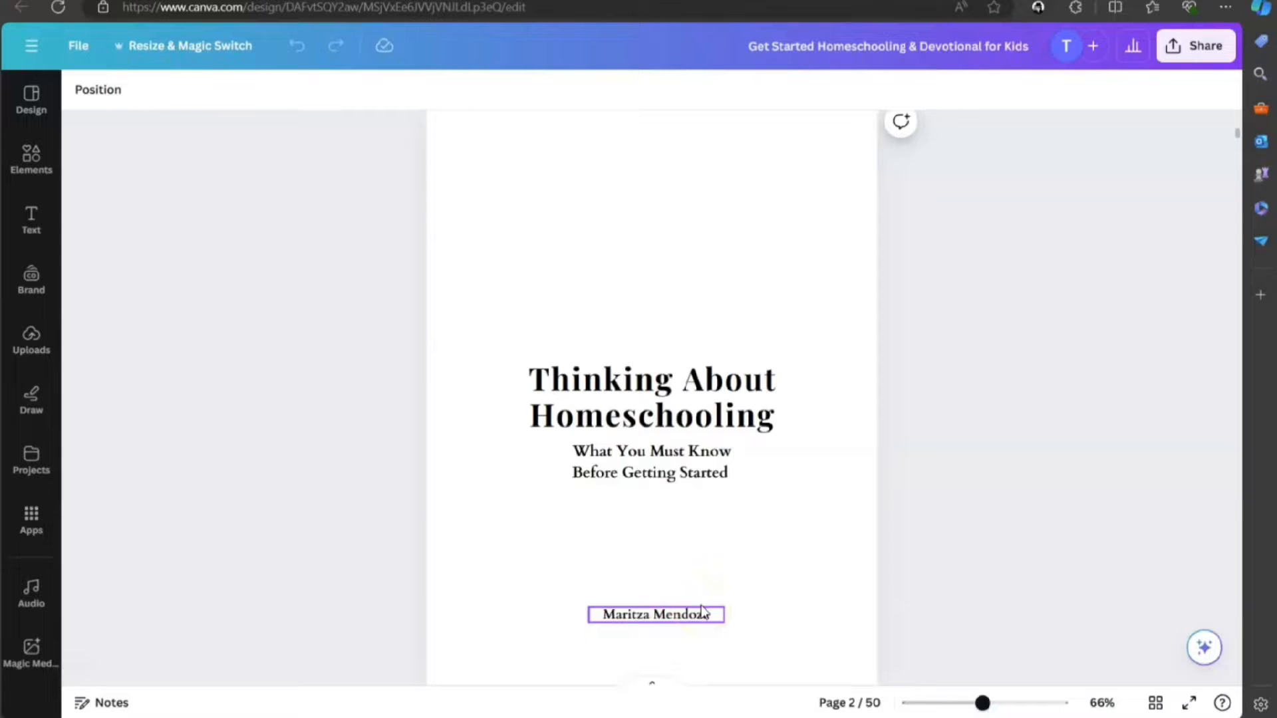
{"action": "left_click", "coordinate": [657, 615]}
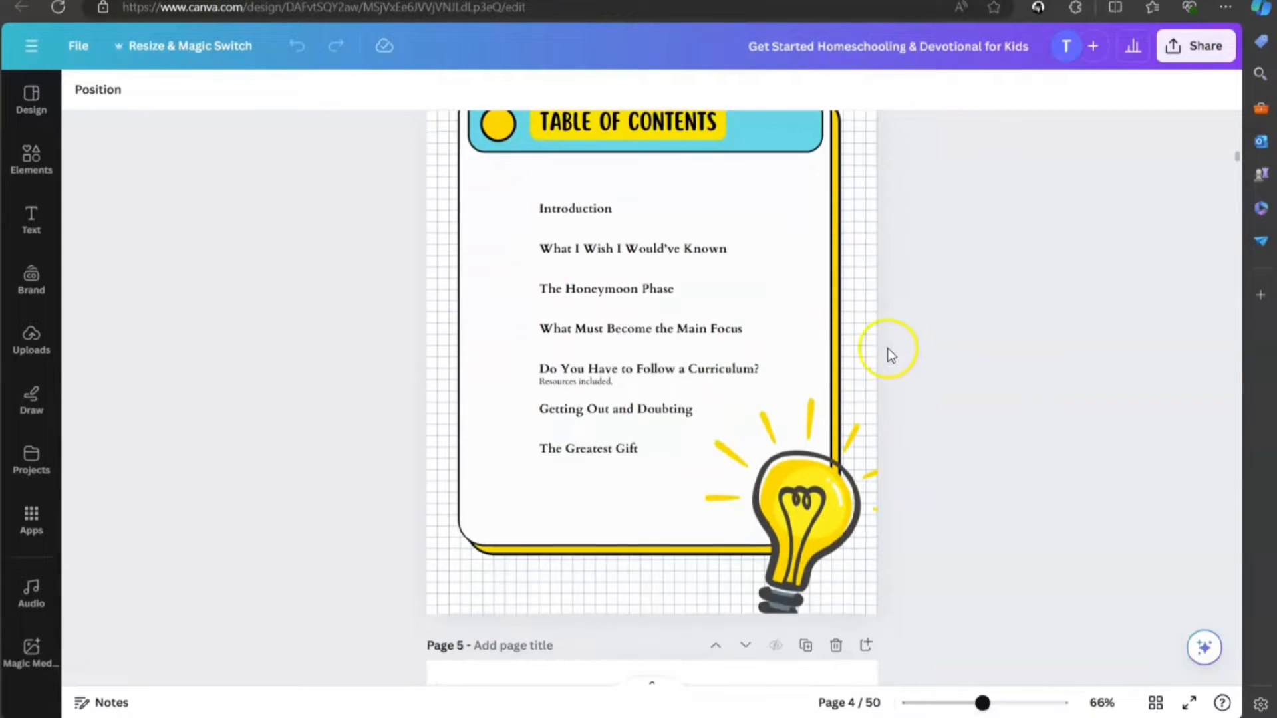
{"action": "scroll", "scroll_direction": "down", "scroll_amount": 3}
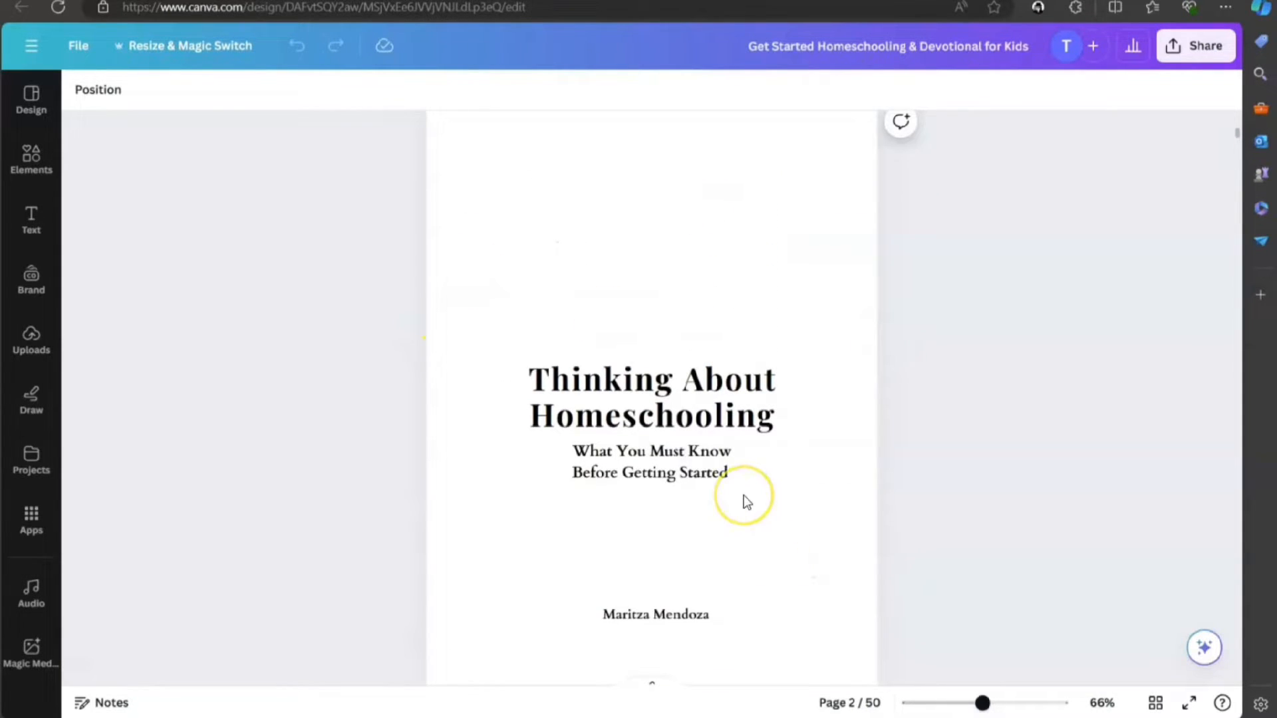
{"action": "mouse_move", "coordinate": [750, 497]}
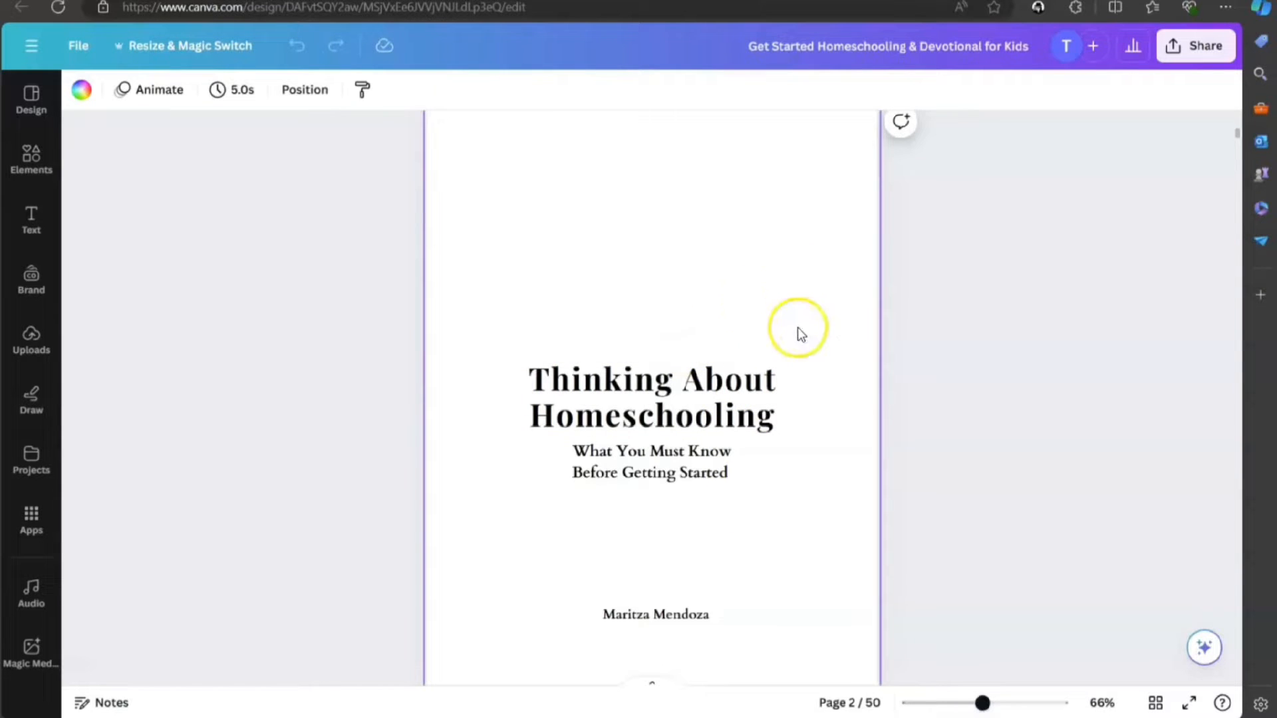
Scroll through the pages of the earlier homeschooling book design.
{"action": "scroll", "scroll_direction": "down", "scroll_amount": 3}
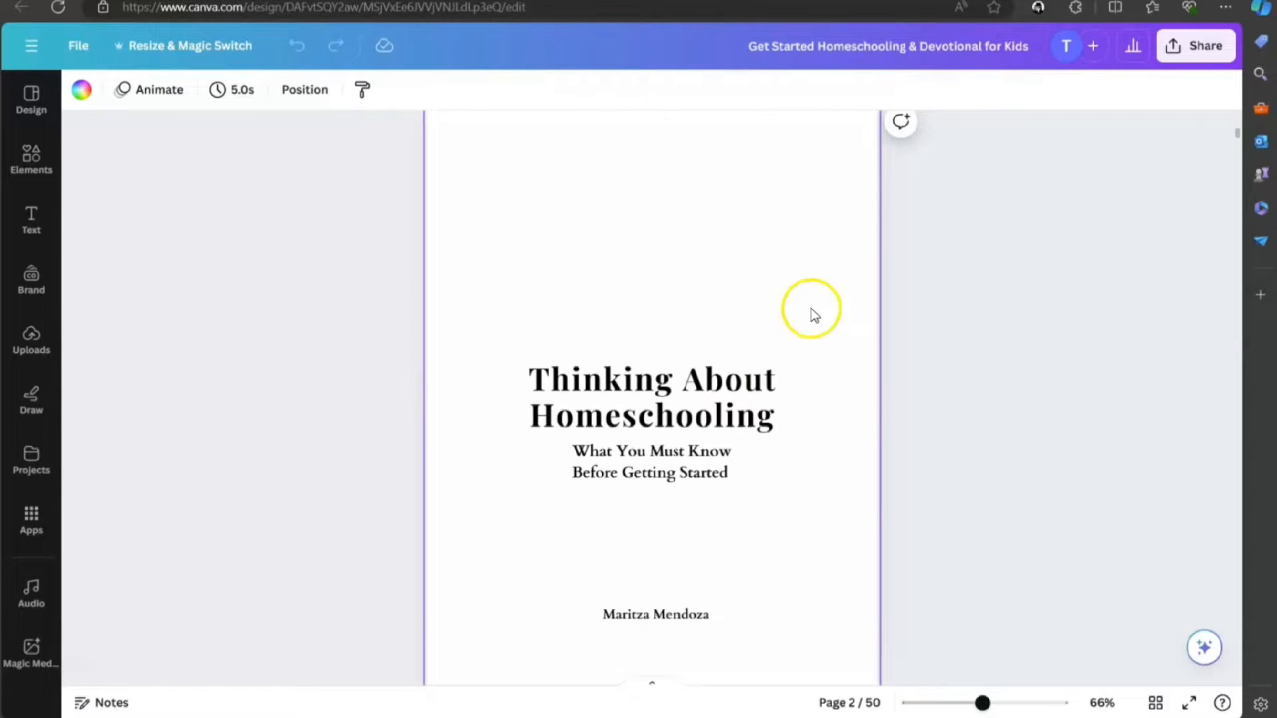
{"action": "scroll", "scroll_direction": "down", "scroll_amount": 3}
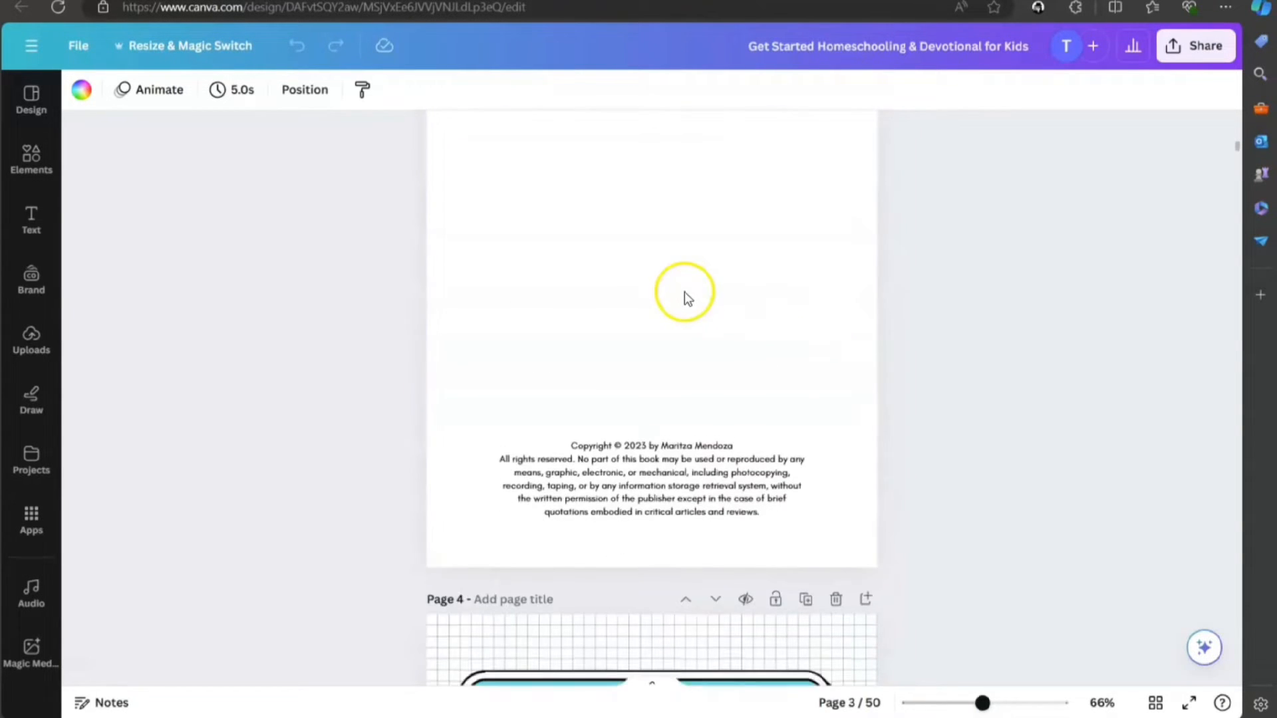
{"action": "scroll", "scroll_direction": "down", "scroll_amount": 3}
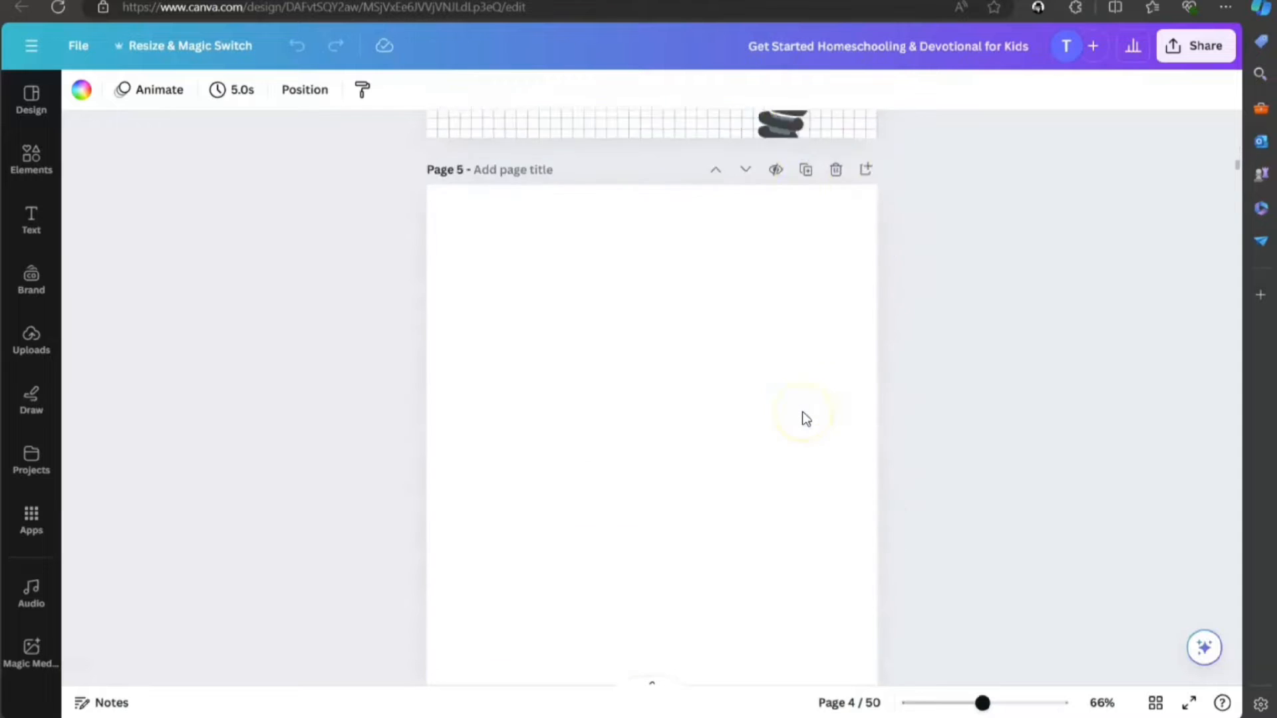
{"action": "scroll", "scroll_direction": "down", "scroll_amount": 3}
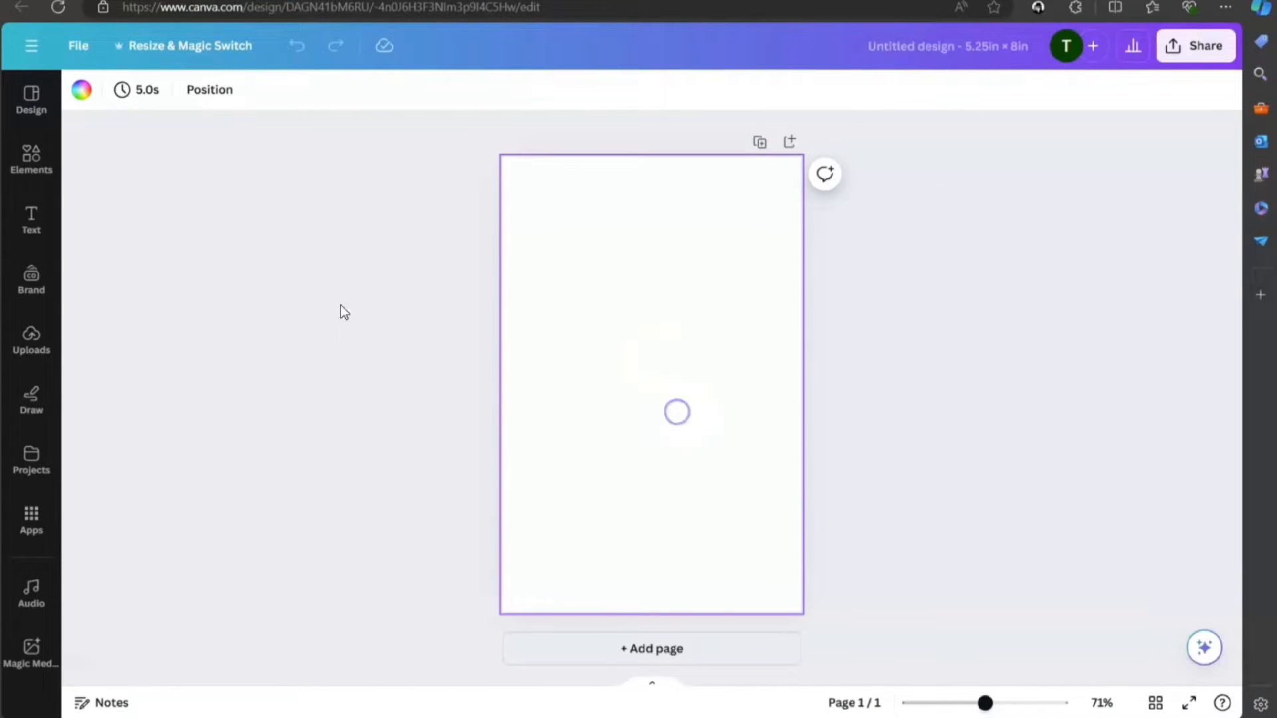
Return to the homeschooling book design and inspect the running header's font.
{"action": "left_click", "coordinate": [31, 220]}
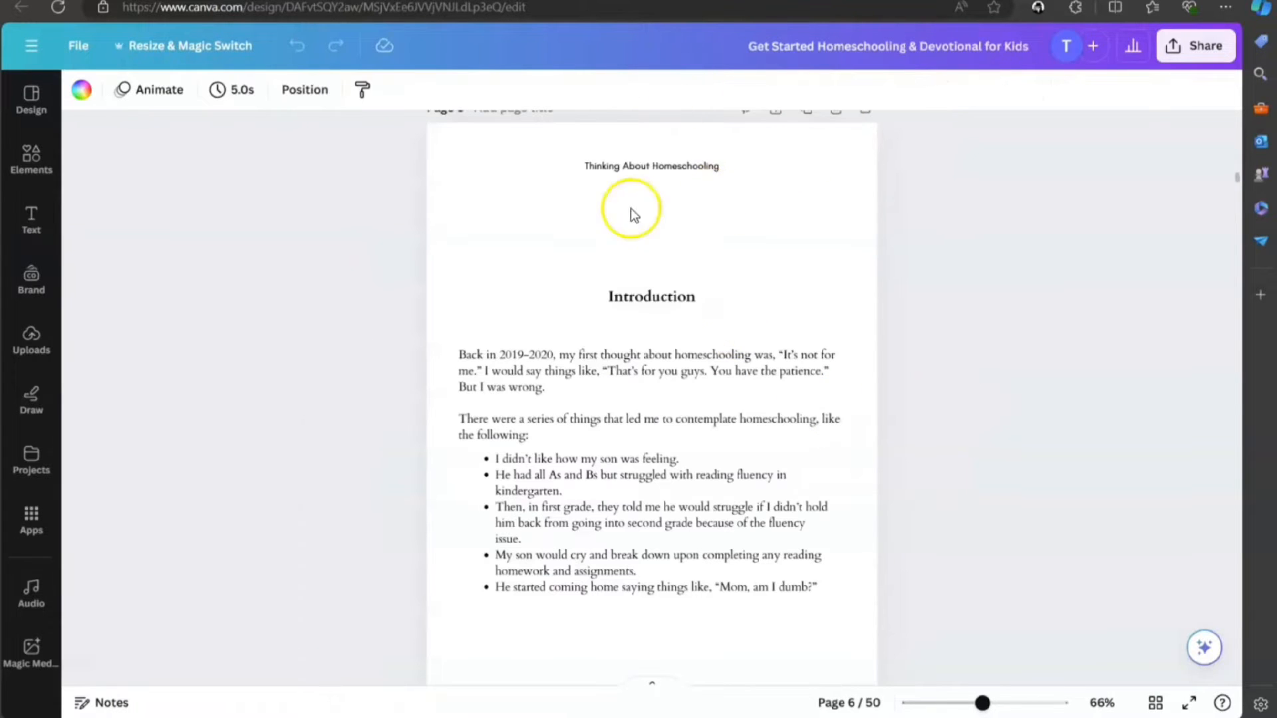
{"action": "left_click", "coordinate": [651, 165]}
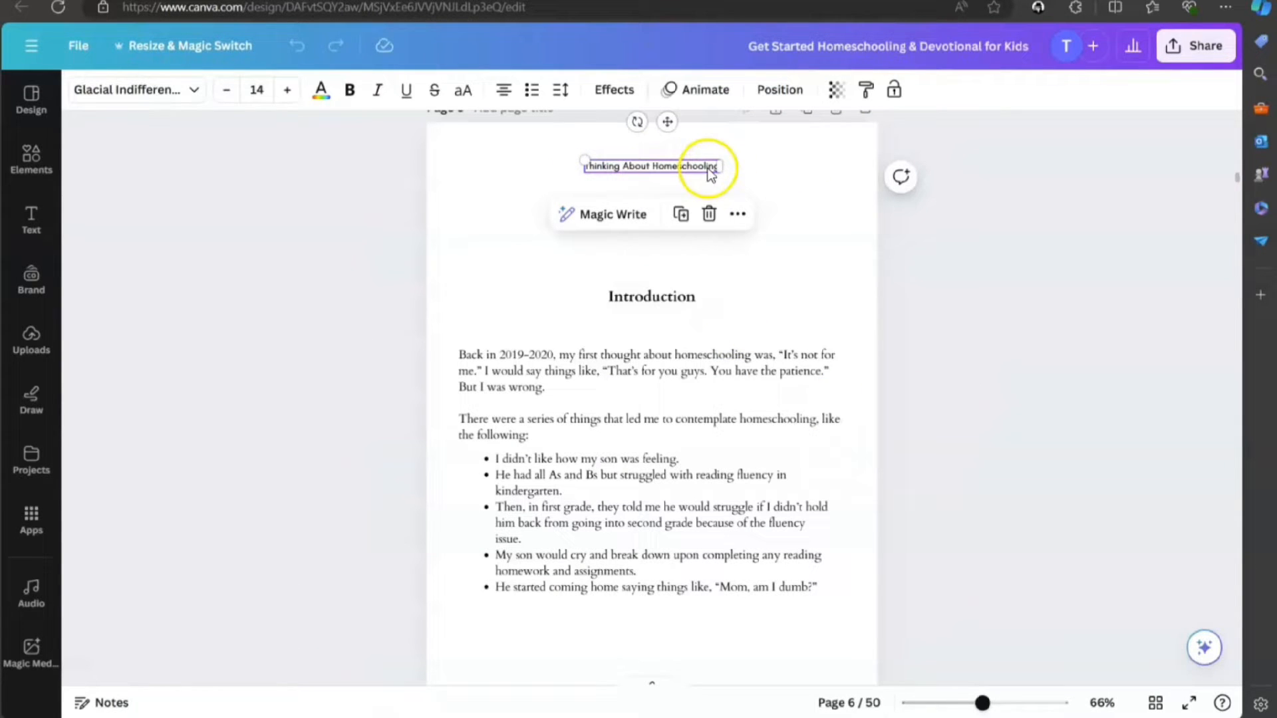
{"action": "mouse_move", "coordinate": [729, 182]}
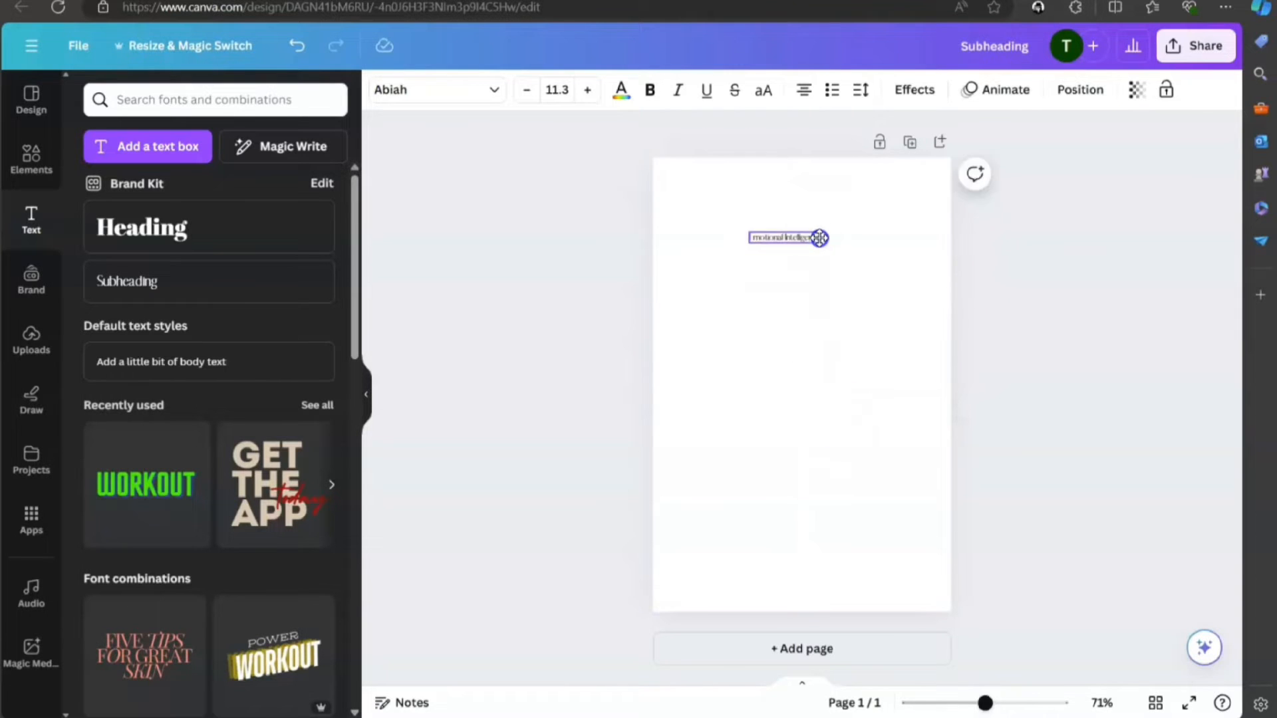
Centre the 'Emotional Intelligence' header at the top and add a subheading box for Introduction.
{"action": "left_click_drag", "start_coordinate": [810, 238], "coordinate": [836, 192]}
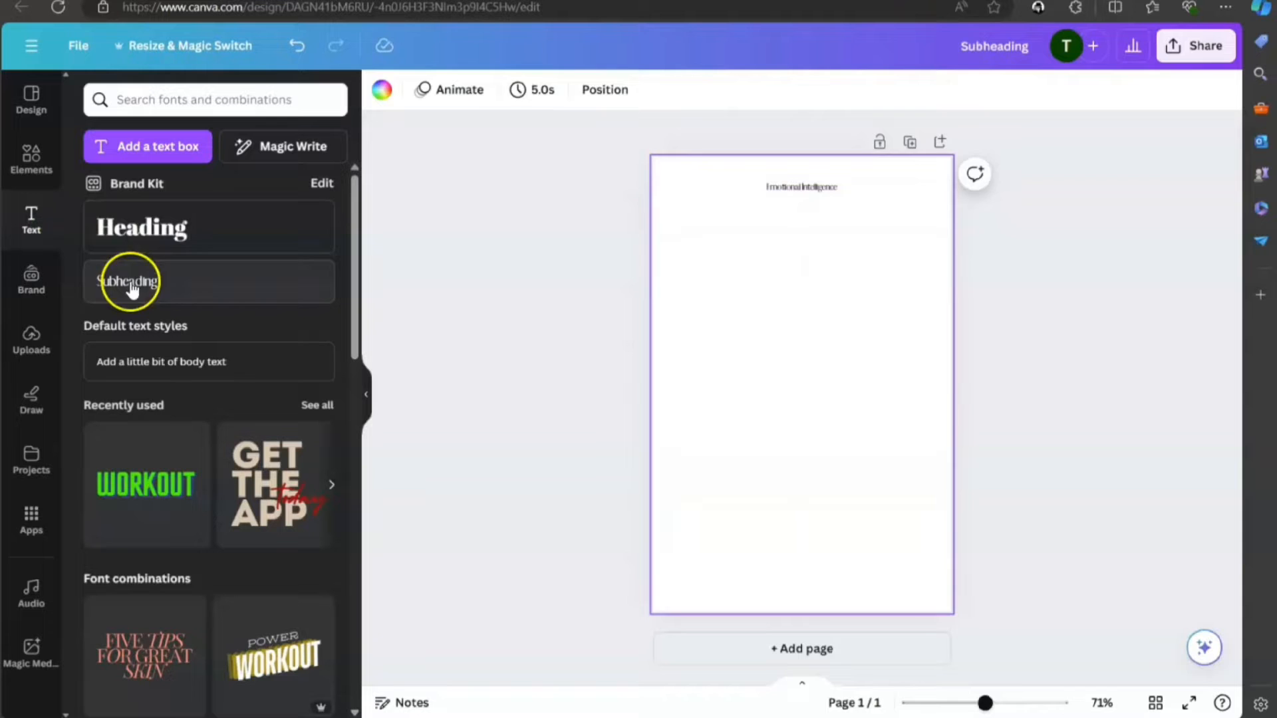
{"action": "left_click", "coordinate": [128, 282]}
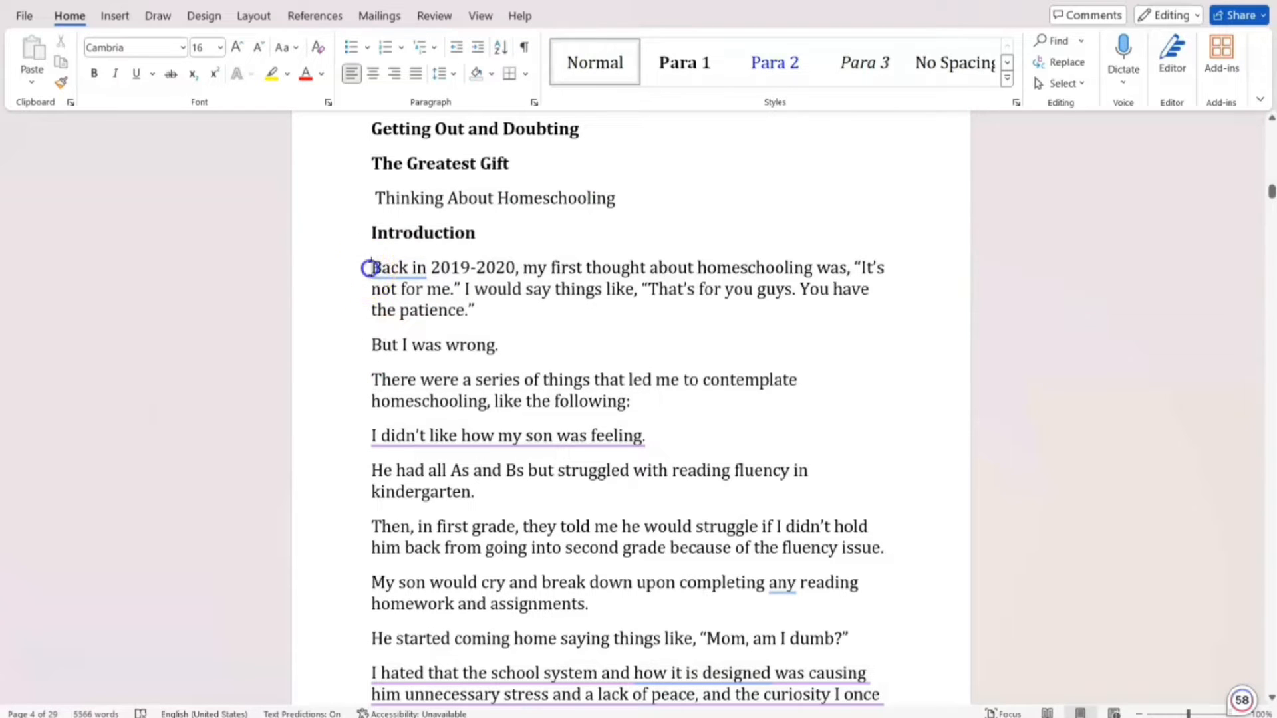
Copy the opening Introduction paragraphs through the first-grade paragraph from the manuscript.
{"action": "left_click_drag", "start_coordinate": [368, 268], "coordinate": [868, 526]}
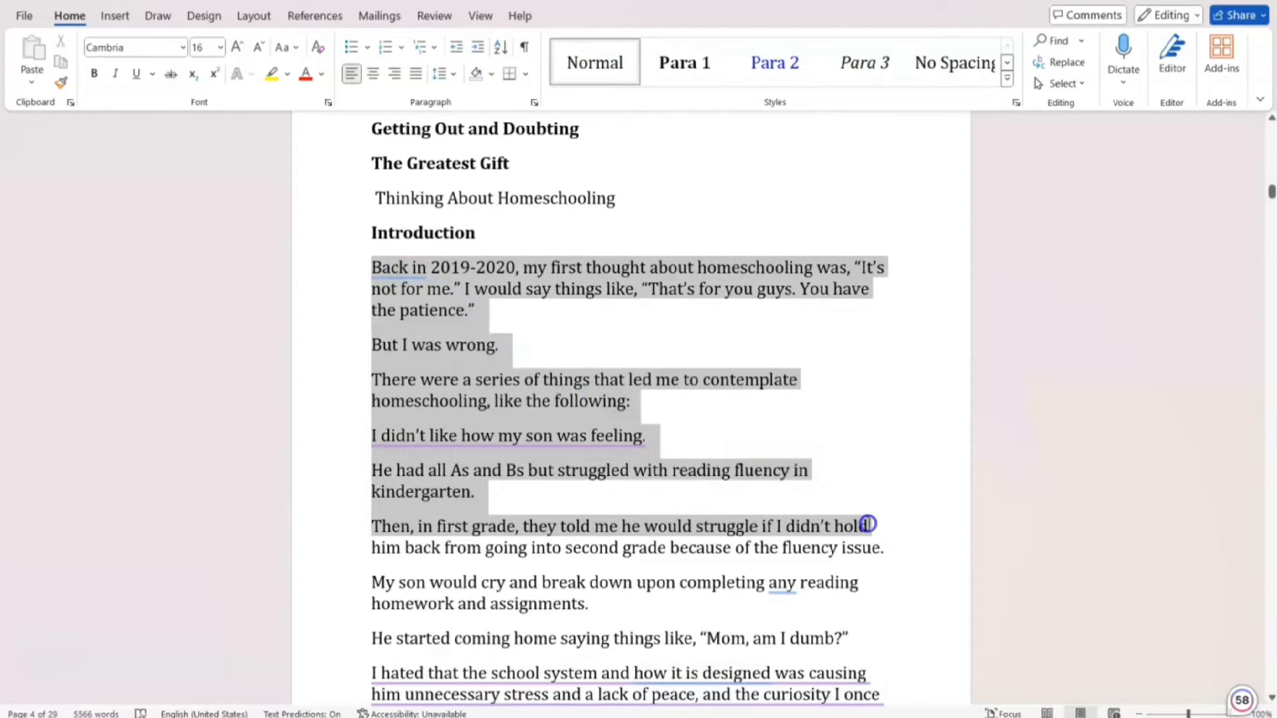
{"action": "left_click", "coordinate": [867, 526]}
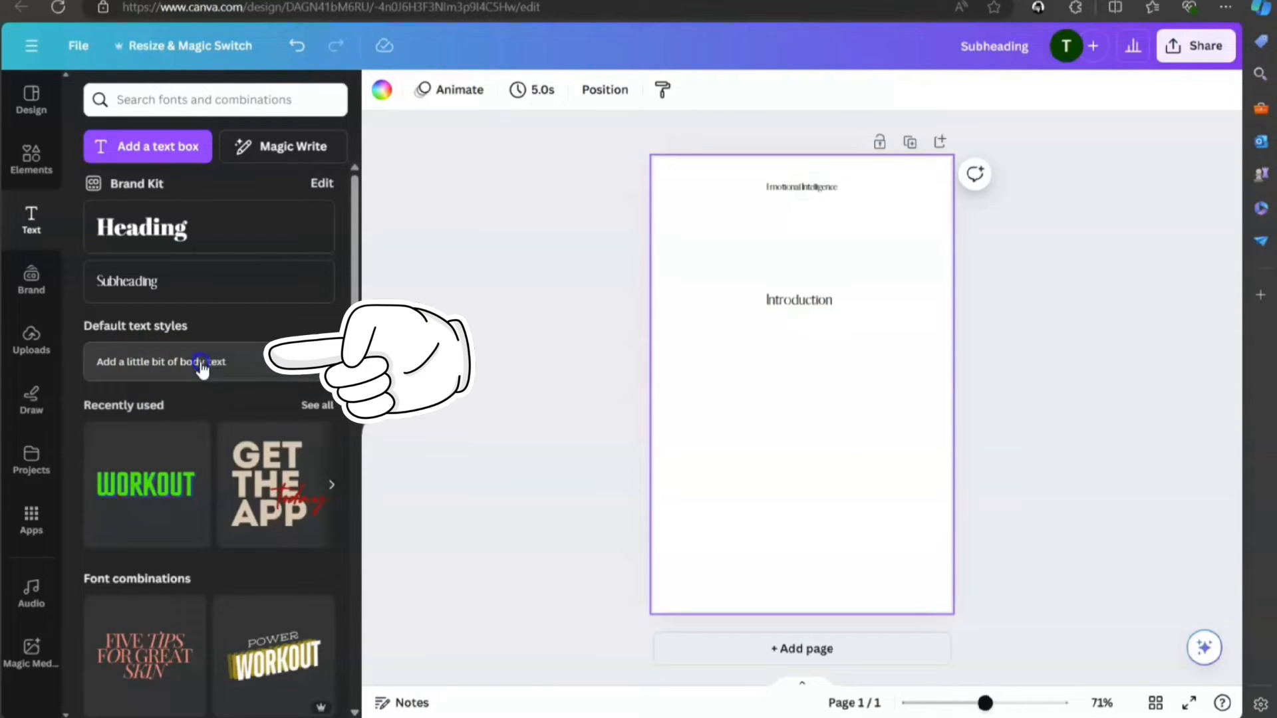
Add a body text box below Introduction, paste the paragraphs and reduce them to 12 pt.
{"action": "left_click", "coordinate": [200, 362]}
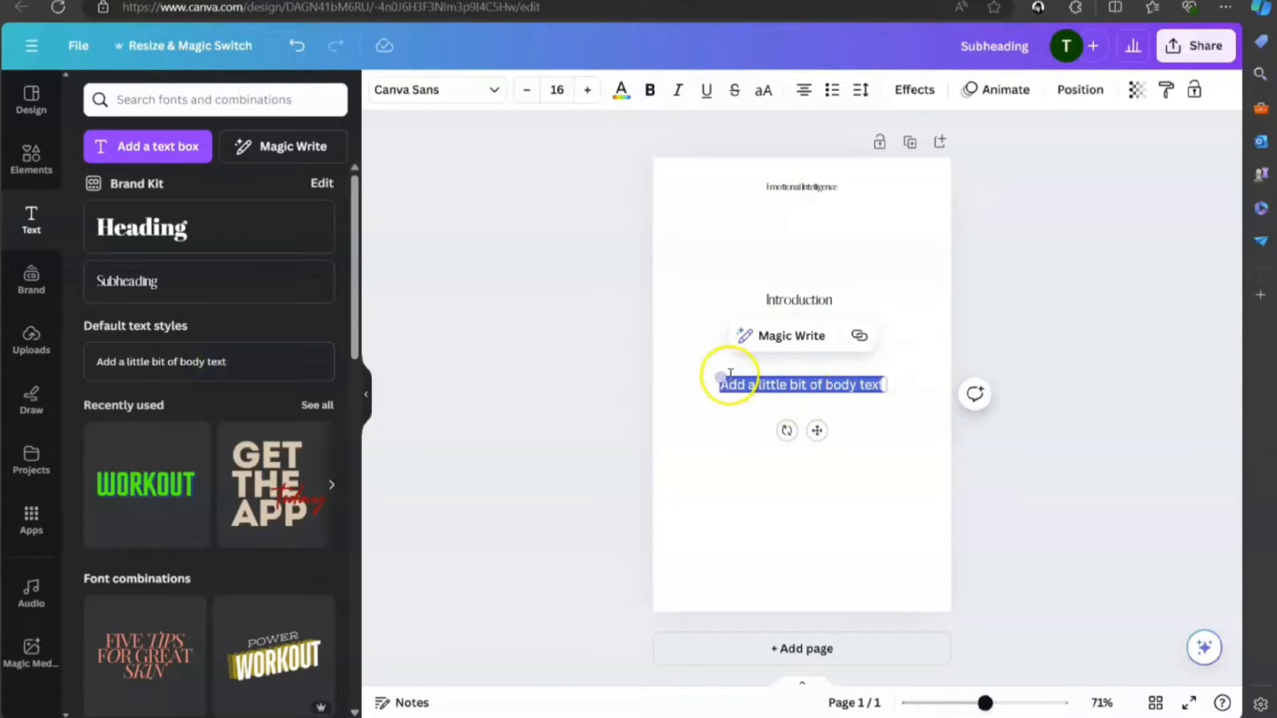
{"action": "left_click", "coordinate": [791, 335]}
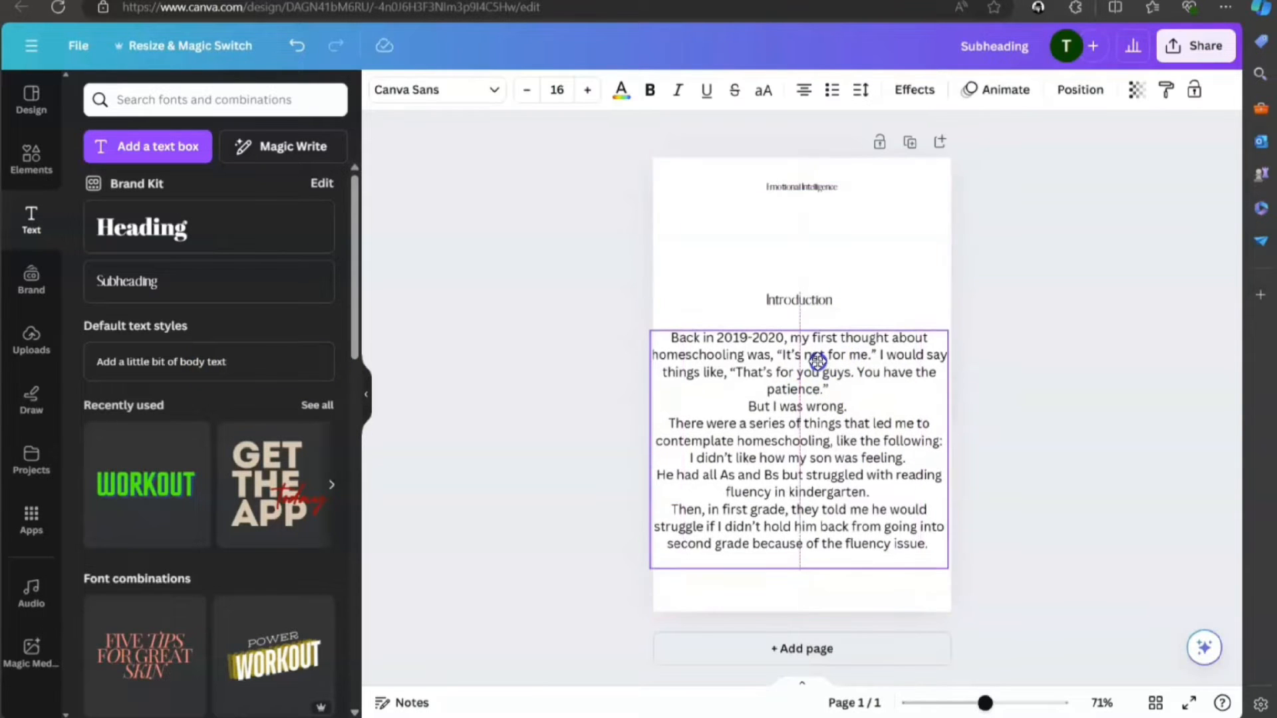
{"action": "left_click", "coordinate": [527, 90]}
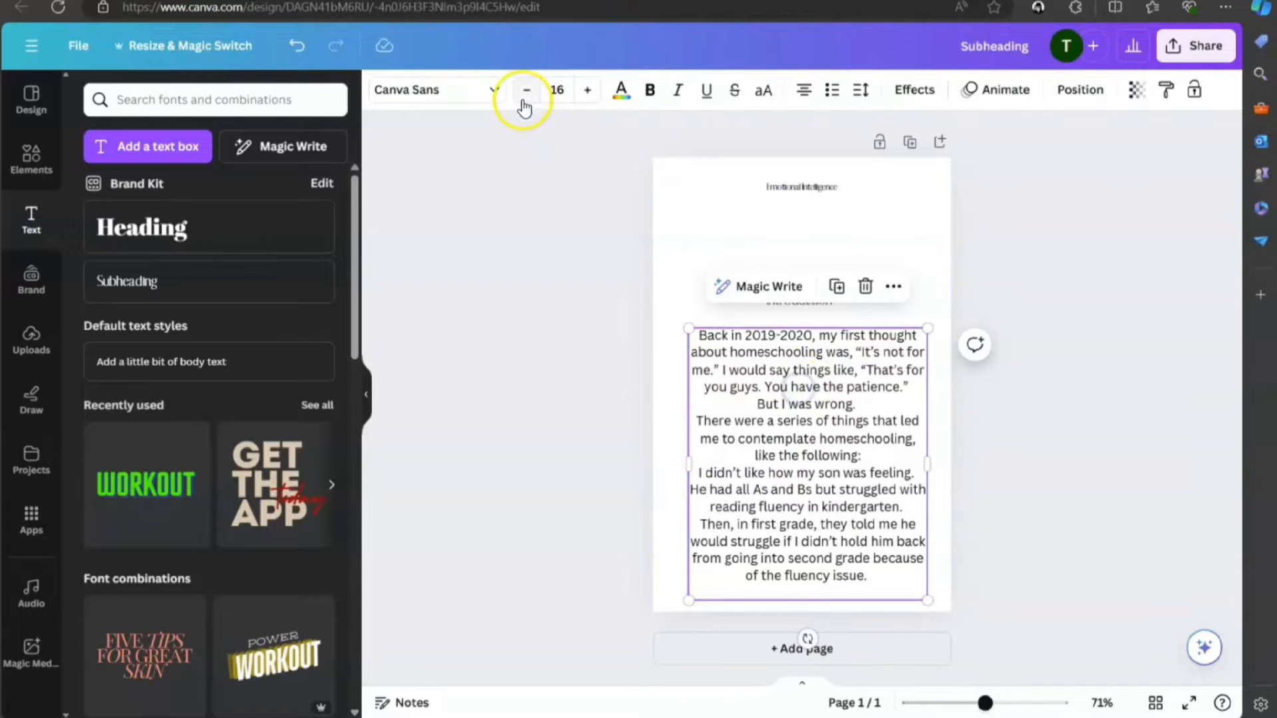
{"action": "left_click", "coordinate": [526, 90]}
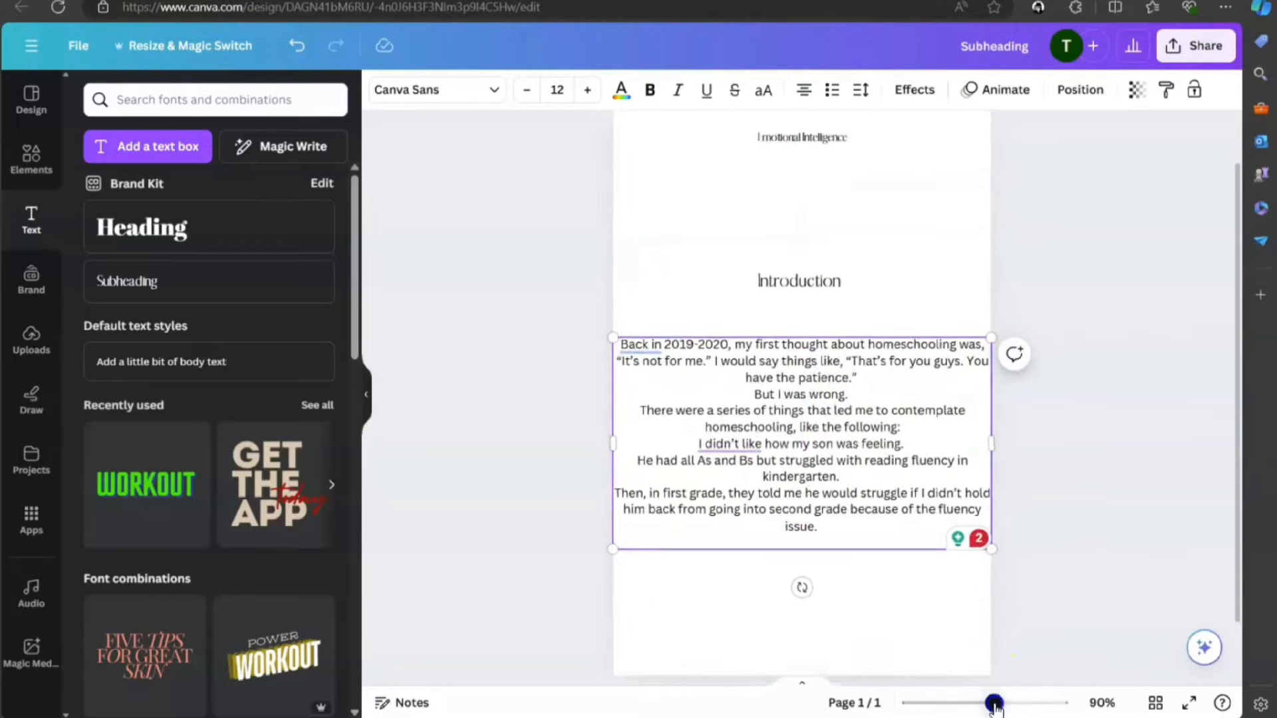
{"action": "left_click_drag", "start_coordinate": [995, 702], "coordinate": [1002, 702]}
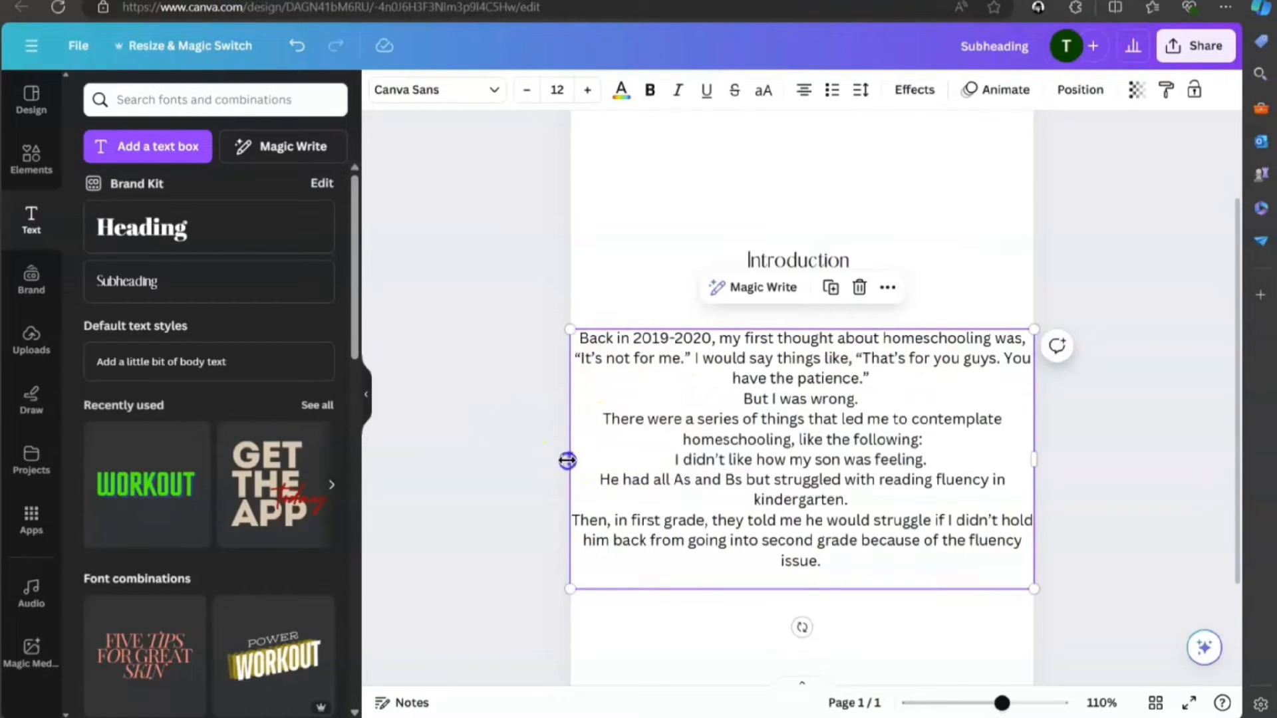
Adjust the body text box to about 4.4 in wide within the page margins.
{"action": "left_click_drag", "start_coordinate": [567, 461], "coordinate": [604, 462]}
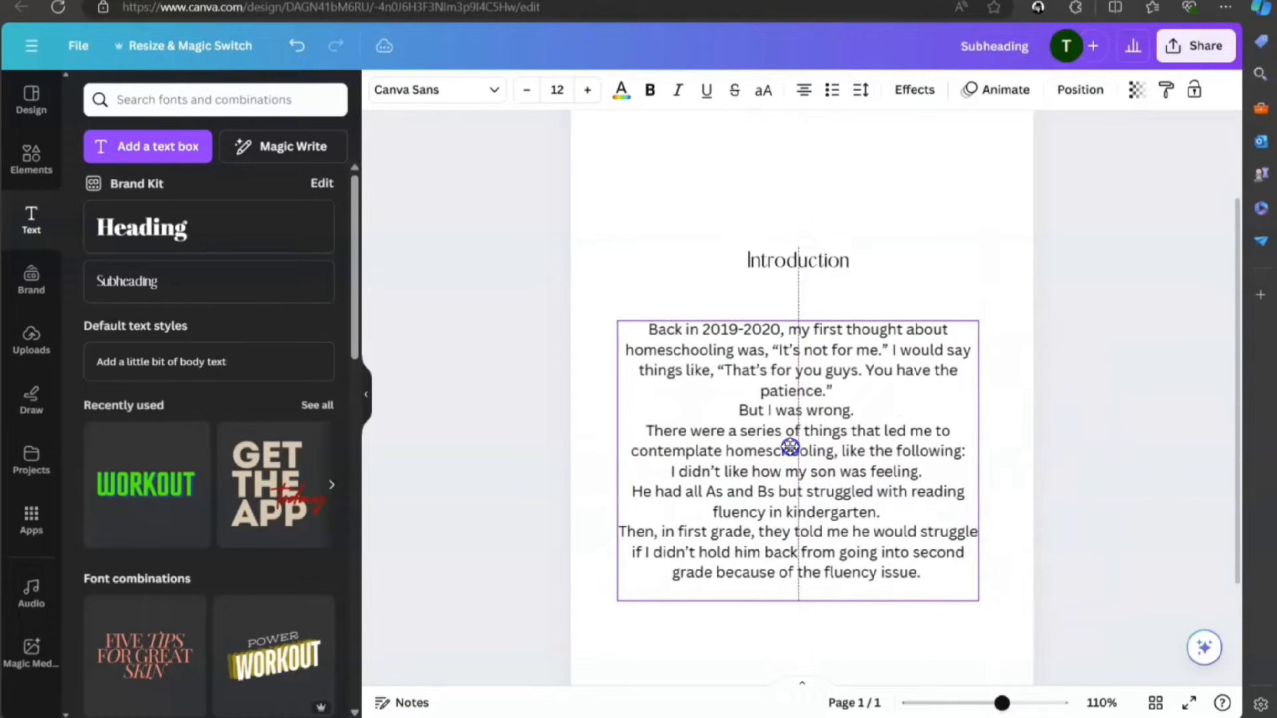
{"action": "left_click", "coordinate": [790, 447]}
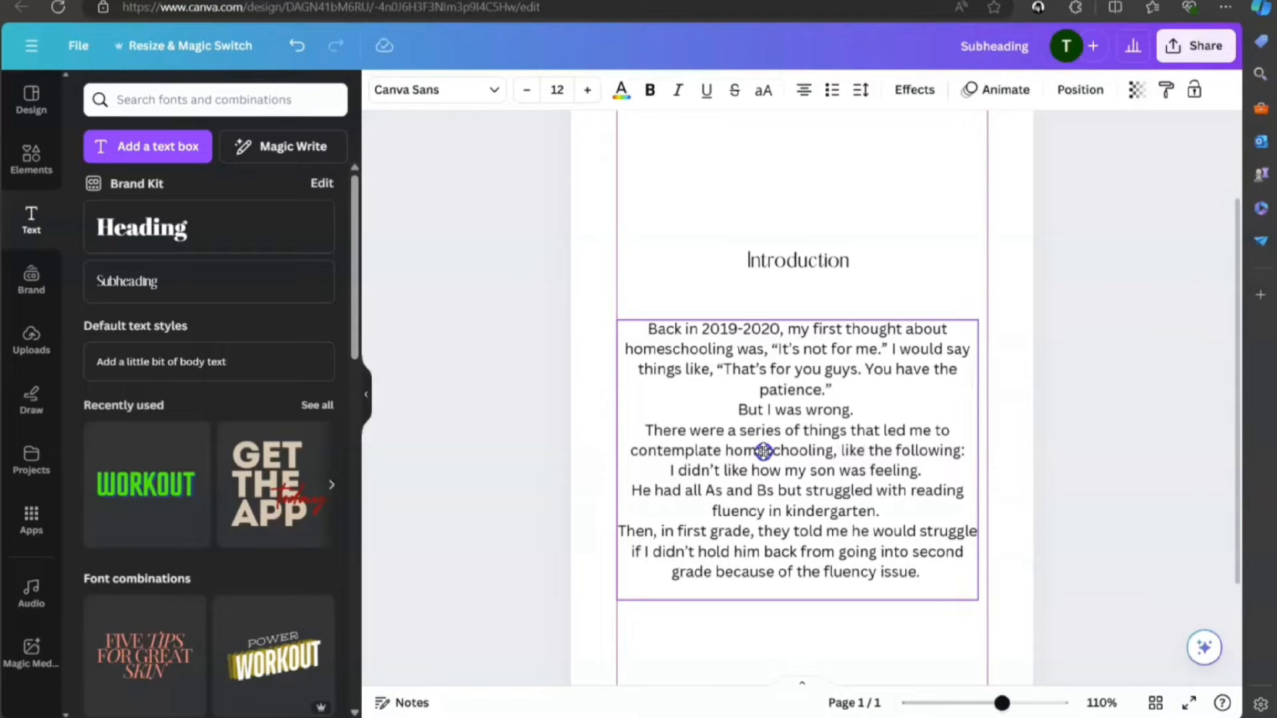
{"action": "left_click", "coordinate": [765, 451]}
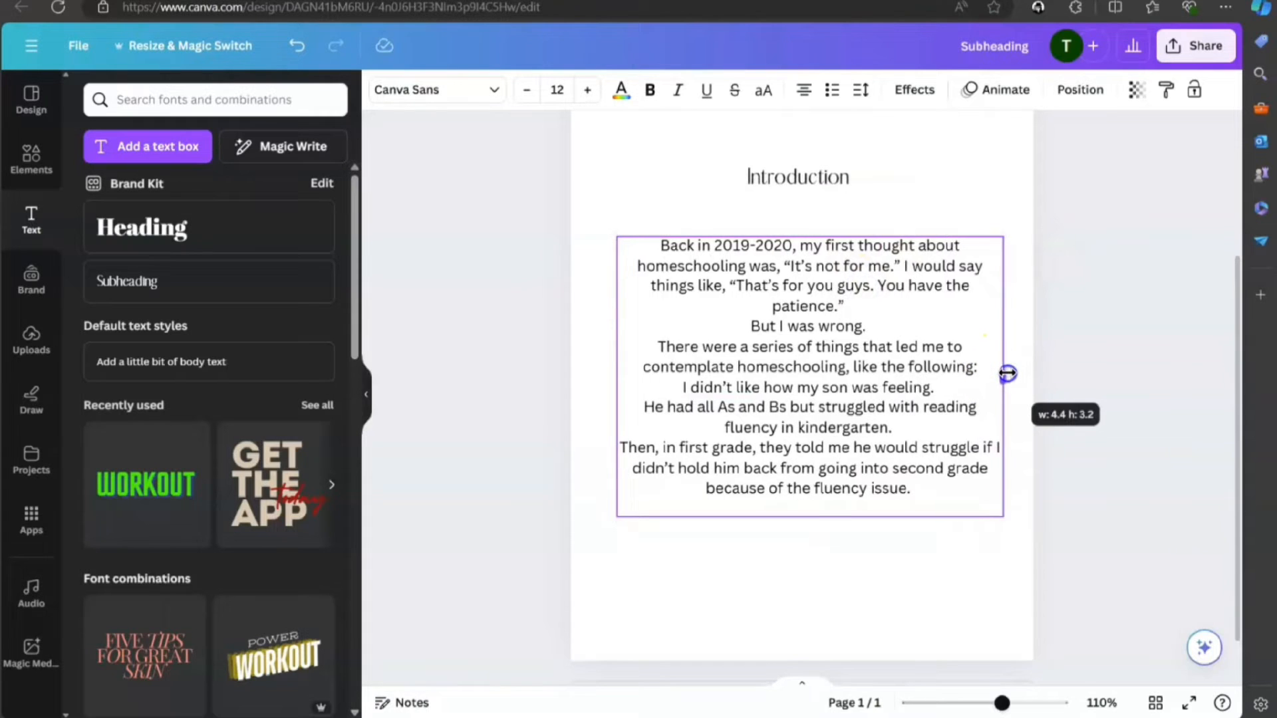
{"action": "left_click_drag", "start_coordinate": [1007, 372], "coordinate": [1012, 383]}
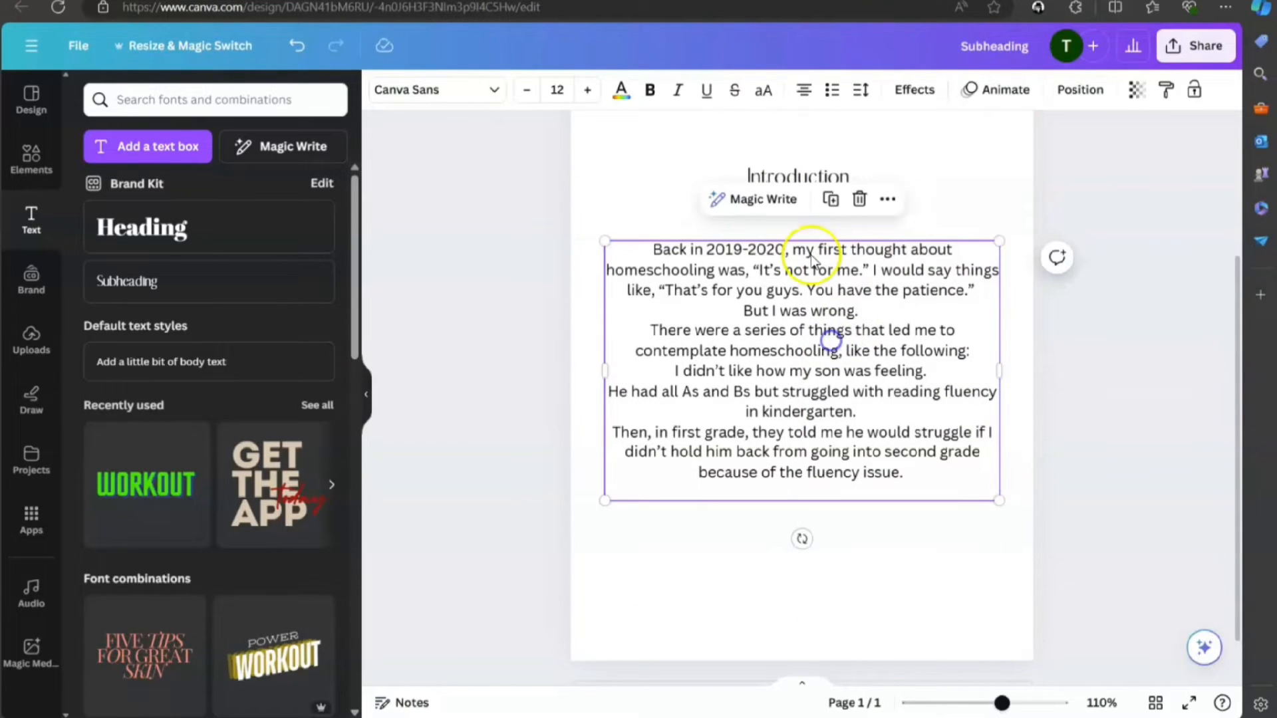
Left-align the body text, add blank lines between paragraphs and indent their first lines.
{"action": "left_click", "coordinate": [801, 90]}
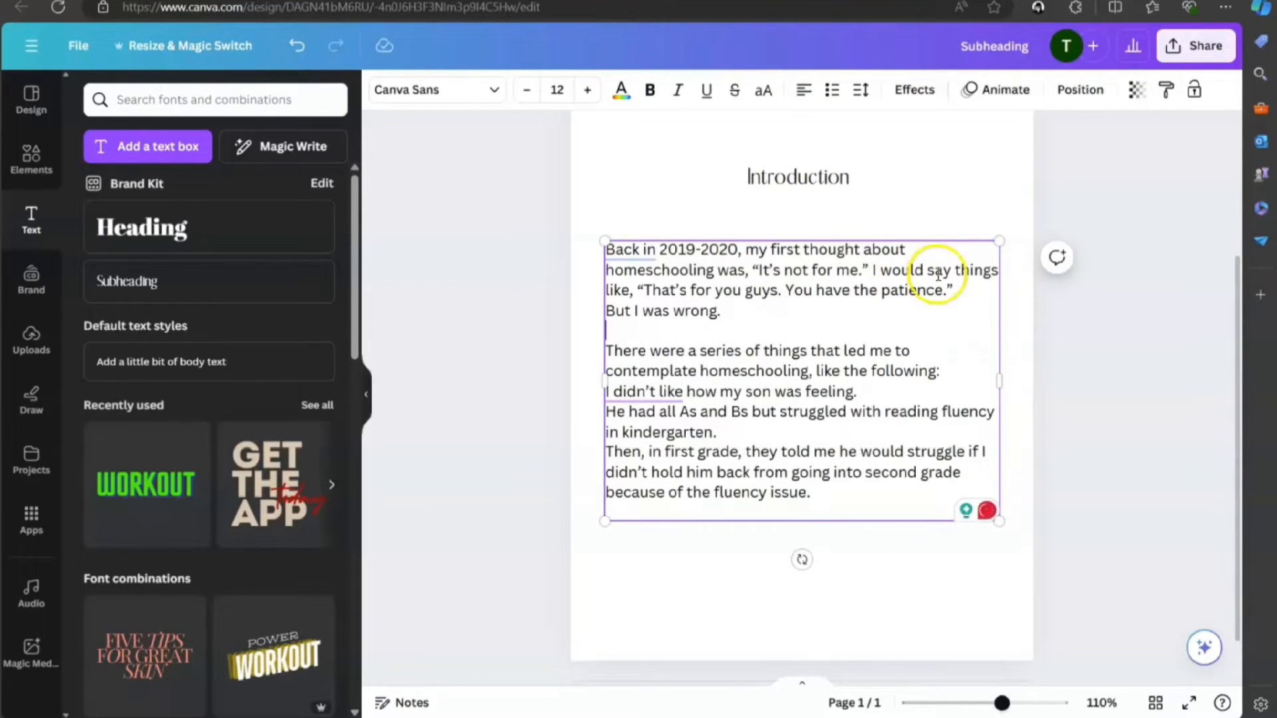
{"action": "left_click_drag", "start_coordinate": [999, 382], "coordinate": [986, 382]}
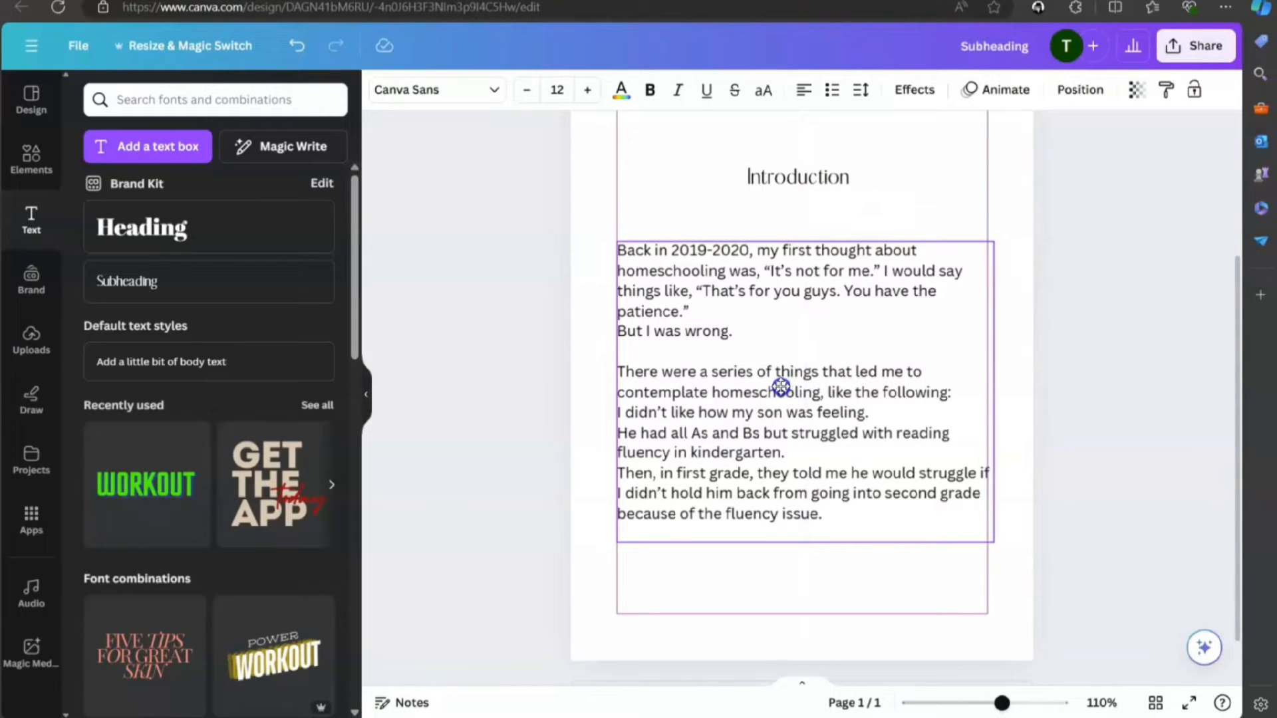
{"action": "left_click", "coordinate": [782, 386]}
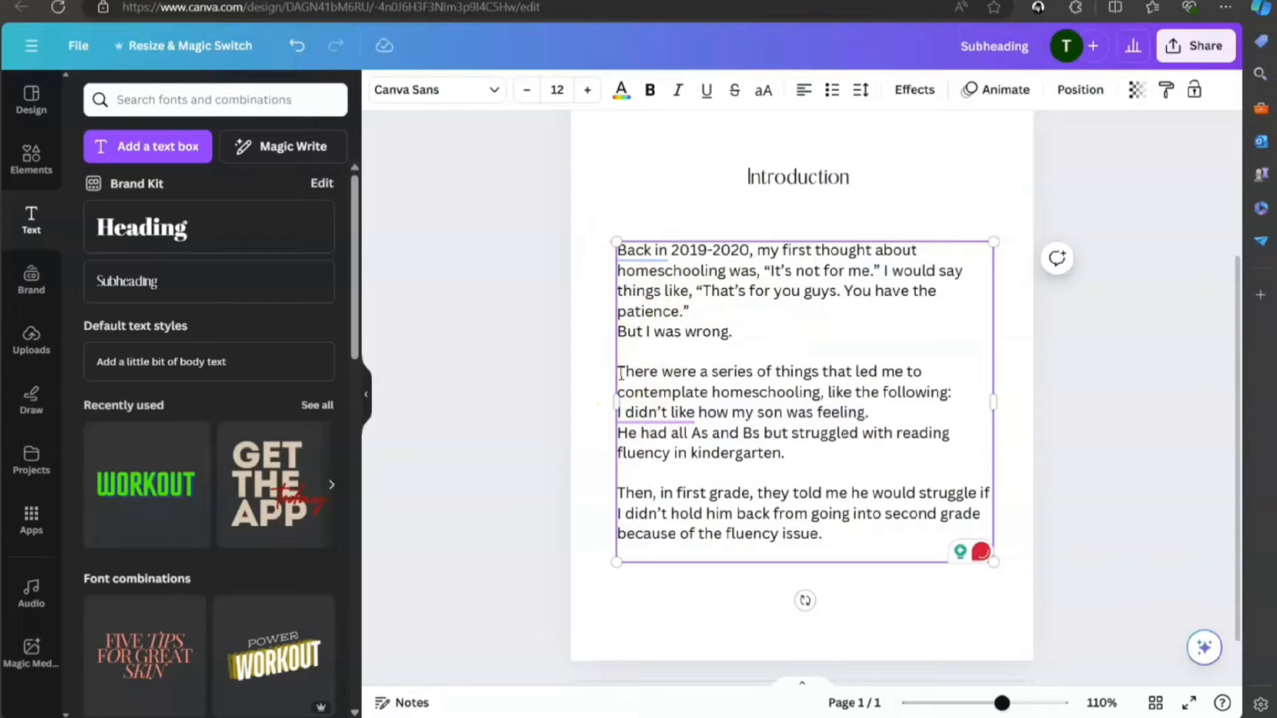
{"action": "left_click", "coordinate": [622, 372]}
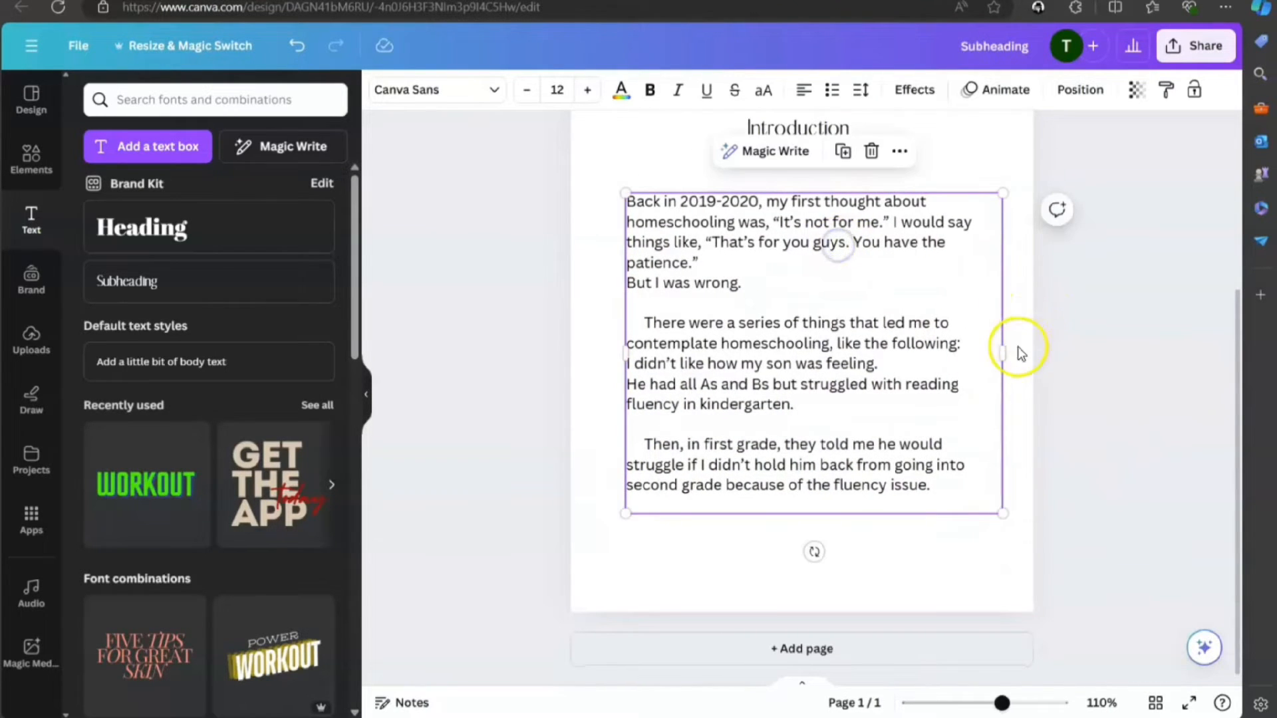
Narrow the body text box to sit inside the margin guides.
{"action": "left_click_drag", "start_coordinate": [1003, 352], "coordinate": [982, 351]}
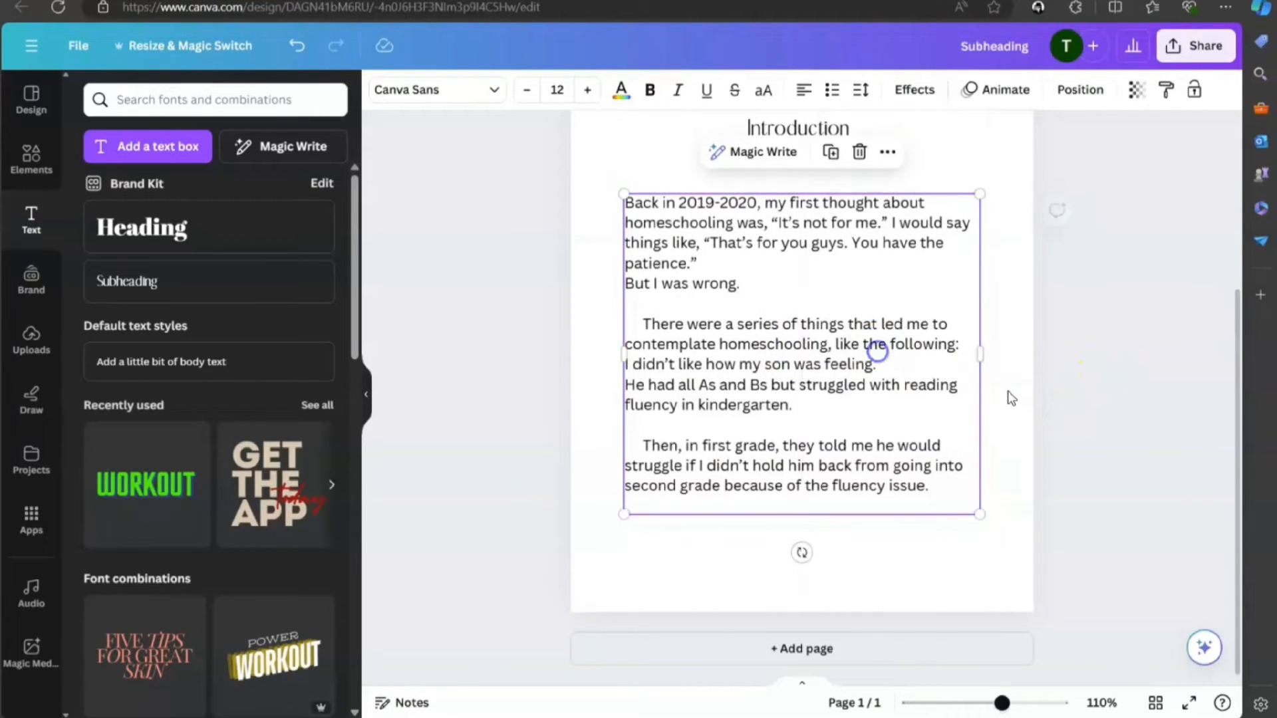
{"action": "left_click_drag", "start_coordinate": [1003, 702], "coordinate": [988, 702]}
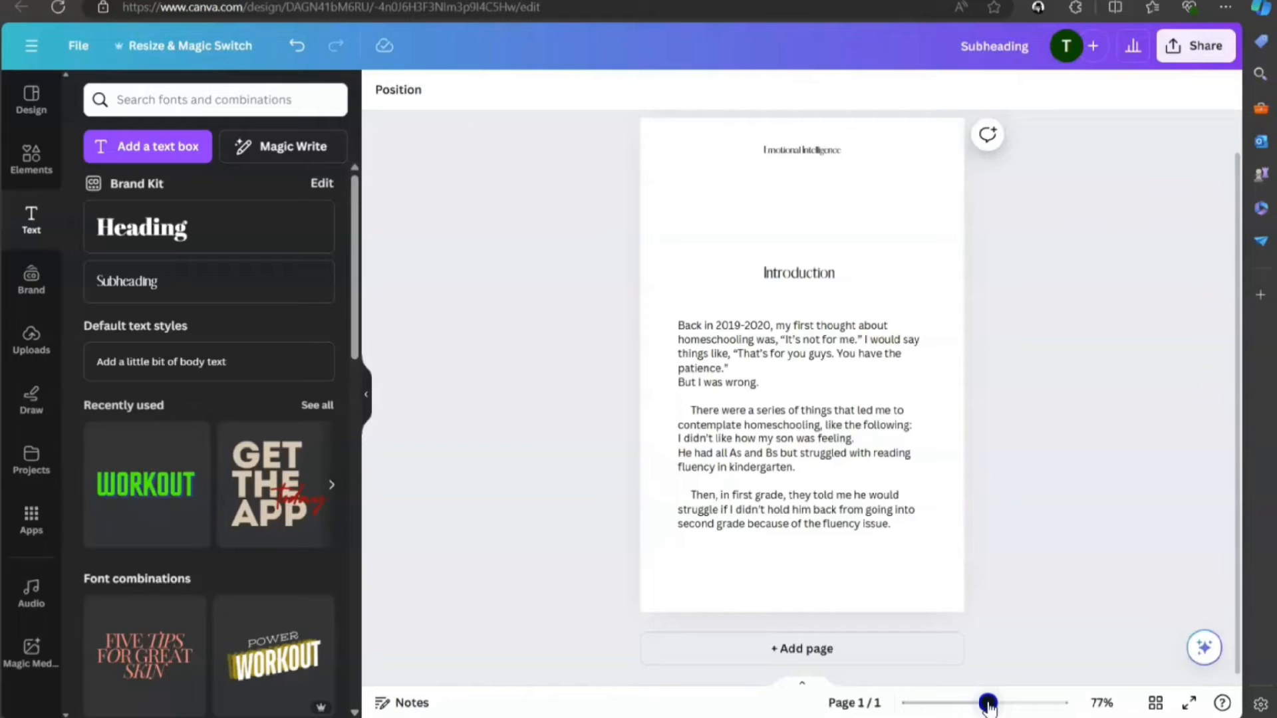
Duplicate the Introduction page and retitle the copy's heading 'Chapter 1'.
{"action": "left_click_drag", "start_coordinate": [988, 703], "coordinate": [988, 702]}
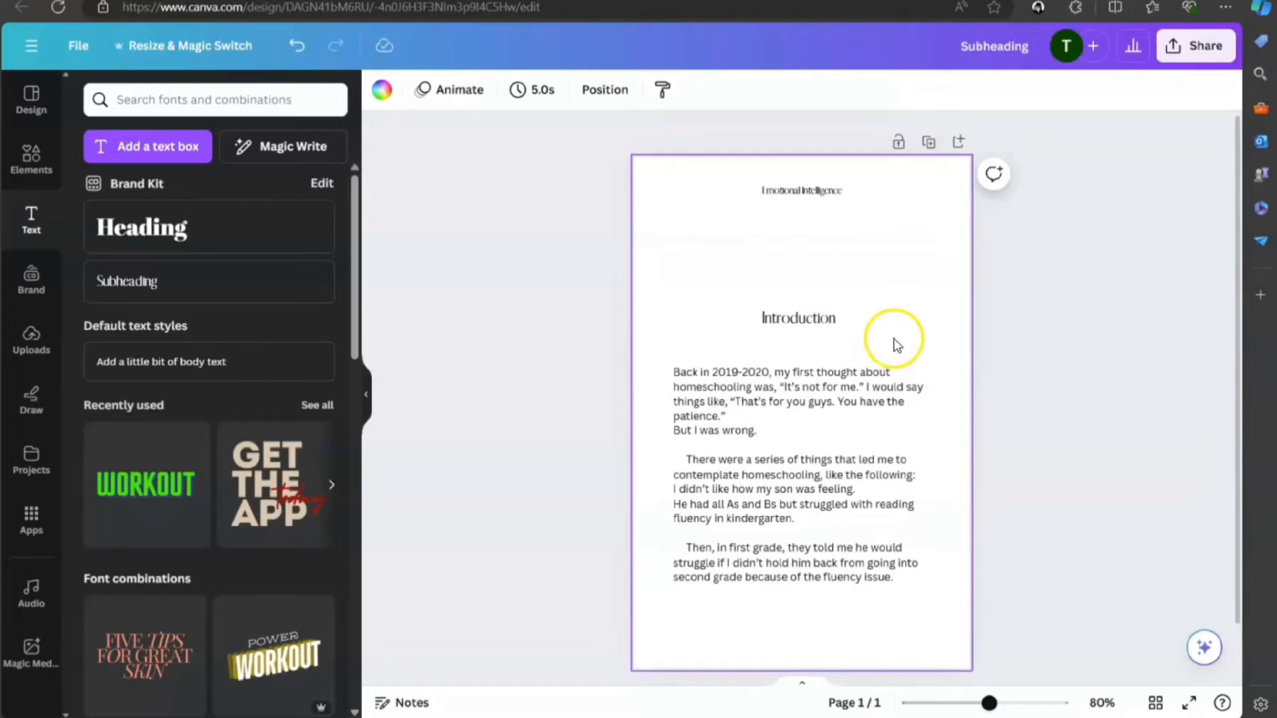
{"action": "mouse_move", "coordinate": [929, 141]}
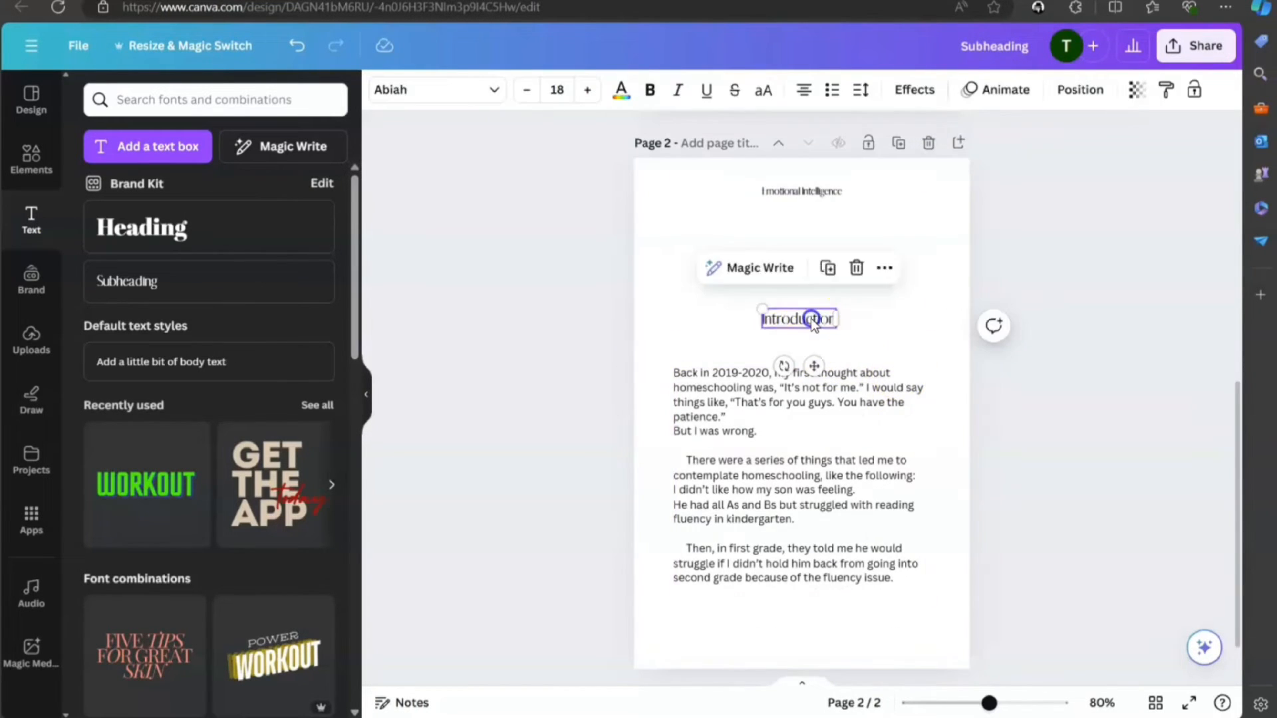
{"action": "type", "text": "Chapter 1"}
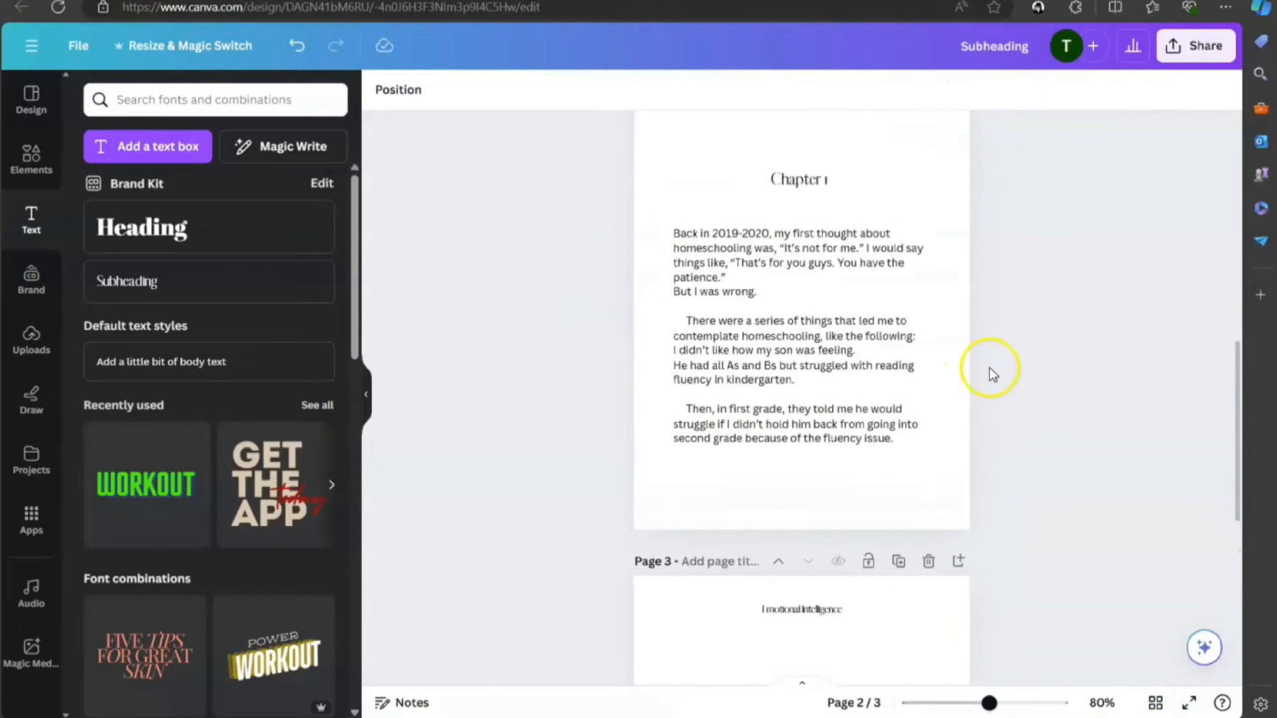
{"action": "scroll", "scroll_direction": "down", "scroll_amount": 3}
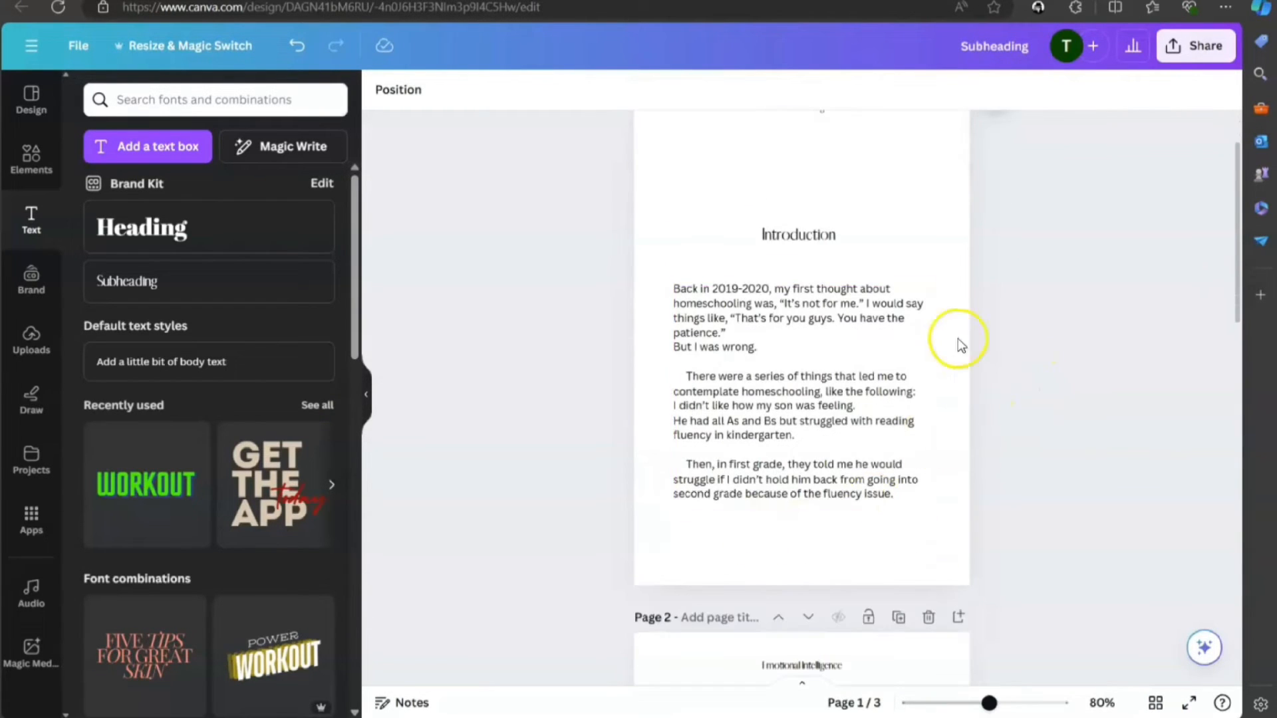
Insert a new page directly after the Introduction page.
{"action": "left_click", "coordinate": [803, 336]}
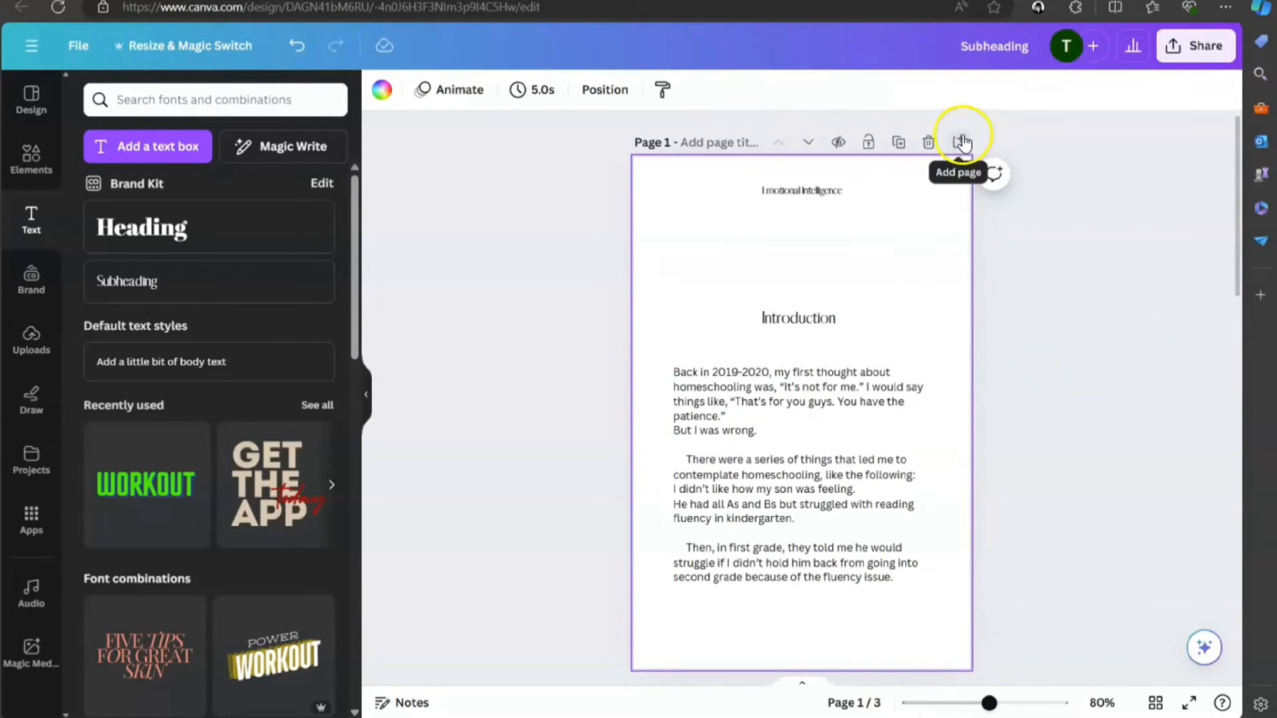
{"action": "left_click", "coordinate": [958, 141]}
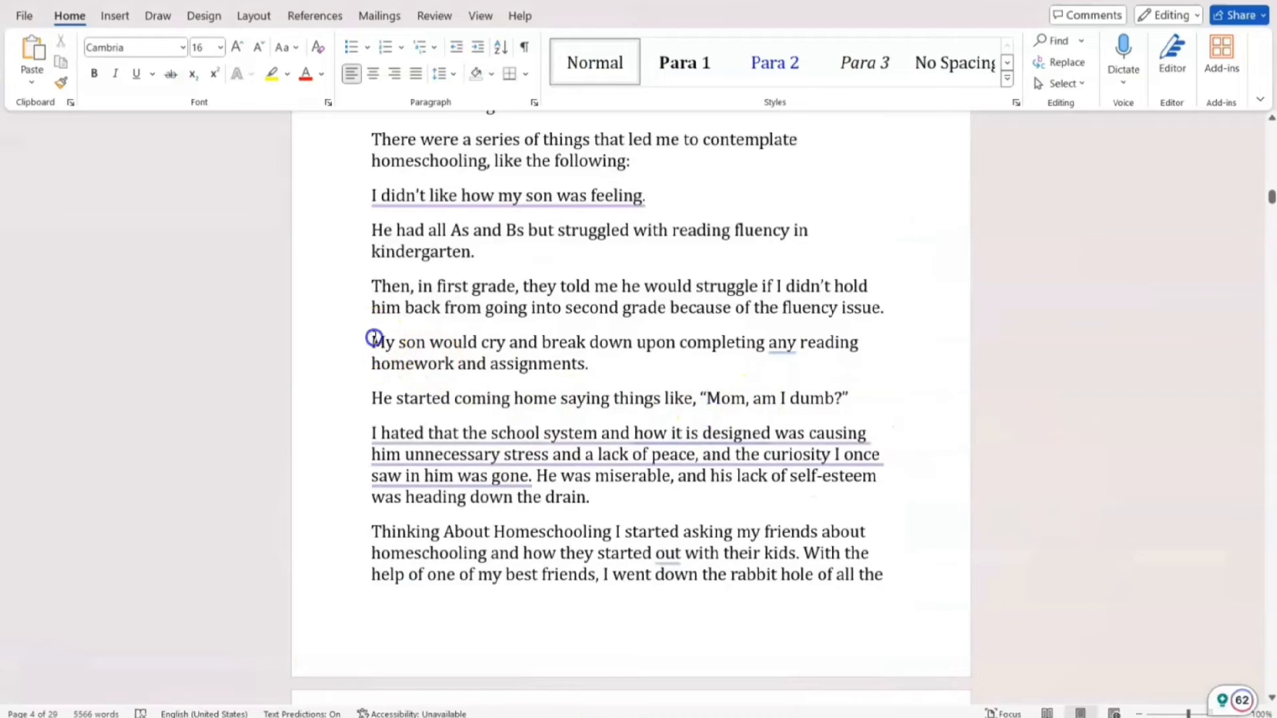
Select the manuscript passage beginning 'My son would cry…' for copying.
{"action": "left_click_drag", "start_coordinate": [371, 342], "coordinate": [881, 661]}
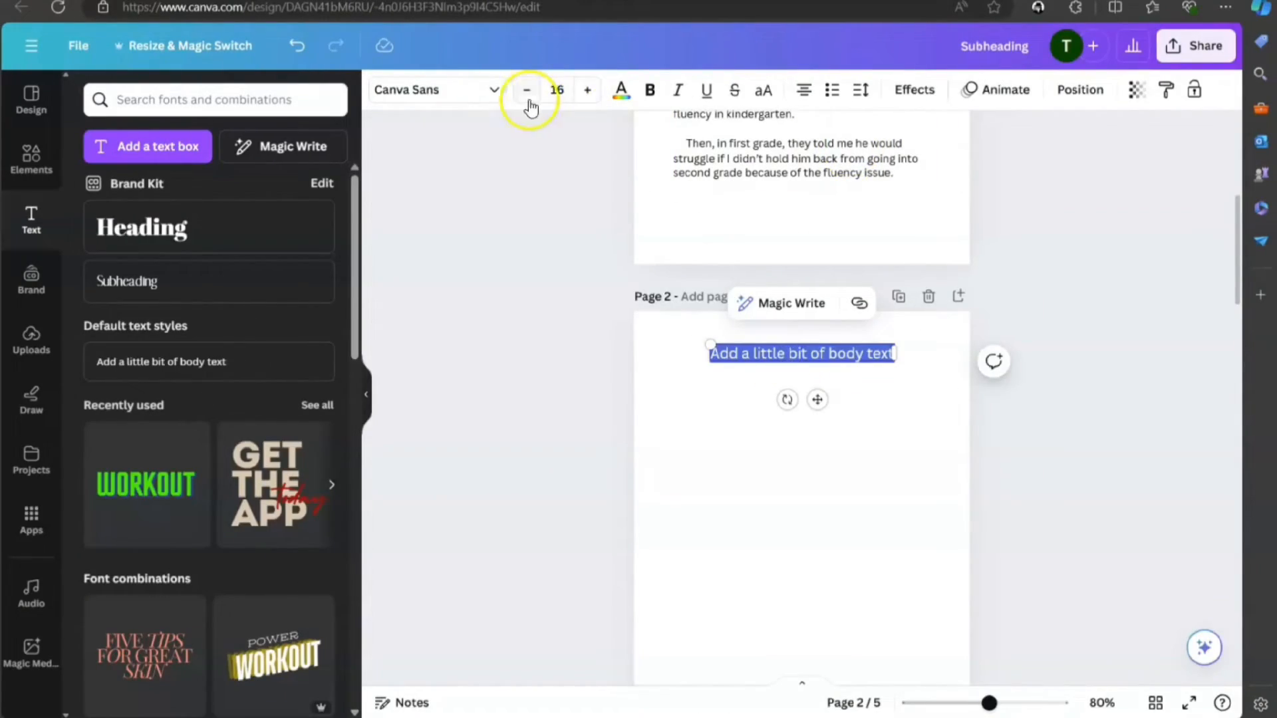
Shrink the pasted 'My son would cry' passage to 12 pt and fit its box within the margins.
{"action": "left_click", "coordinate": [526, 90]}
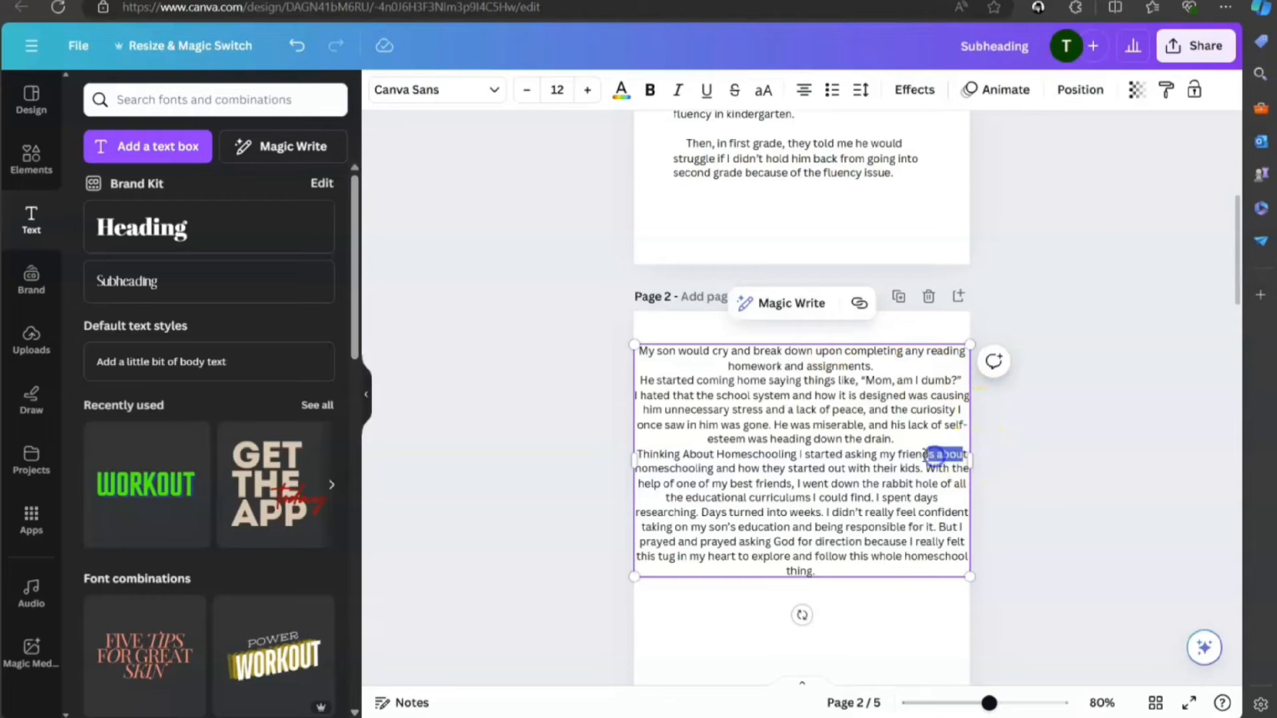
{"action": "left_click", "coordinate": [920, 455]}
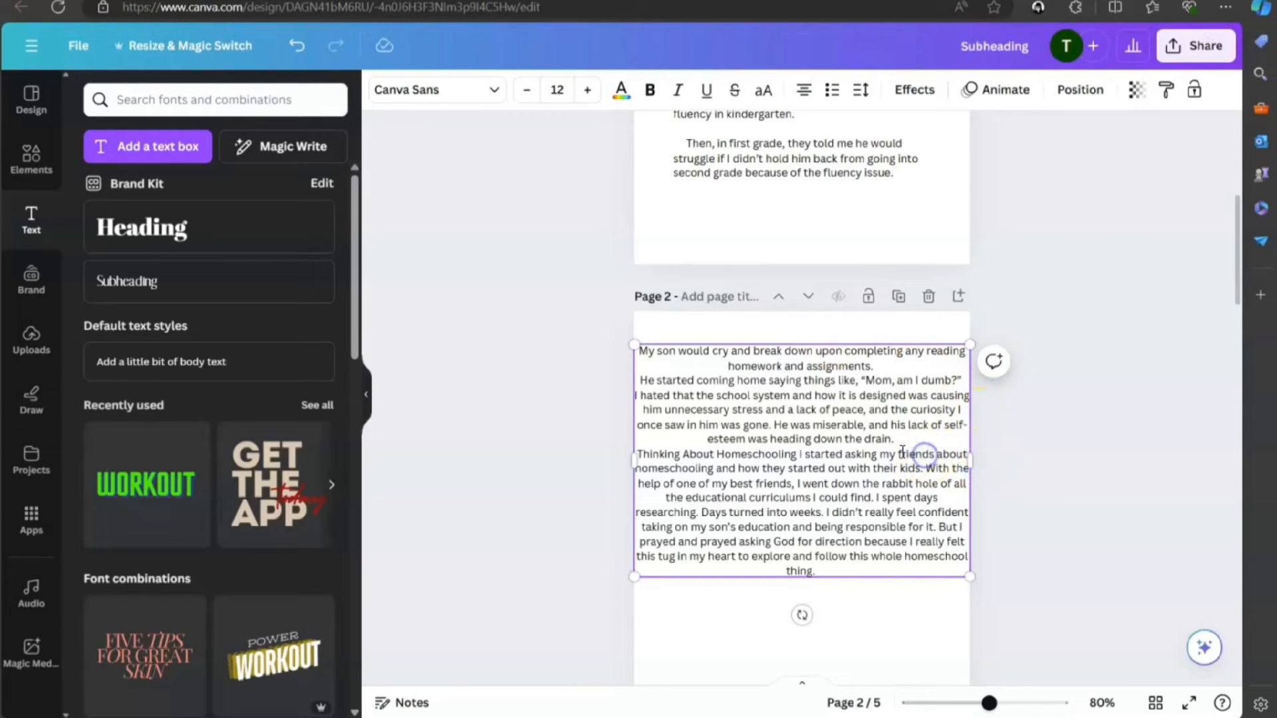
{"action": "mouse_move", "coordinate": [633, 460]}
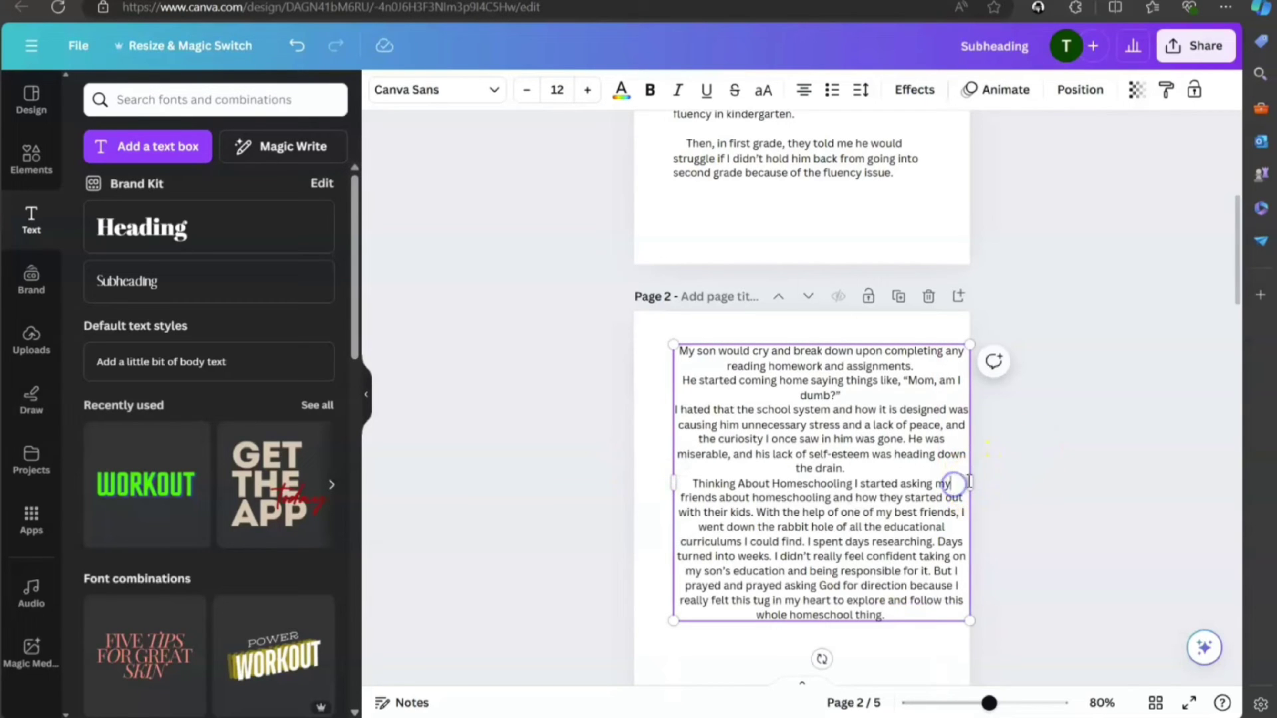
{"action": "left_click_drag", "start_coordinate": [969, 483], "coordinate": [936, 483]}
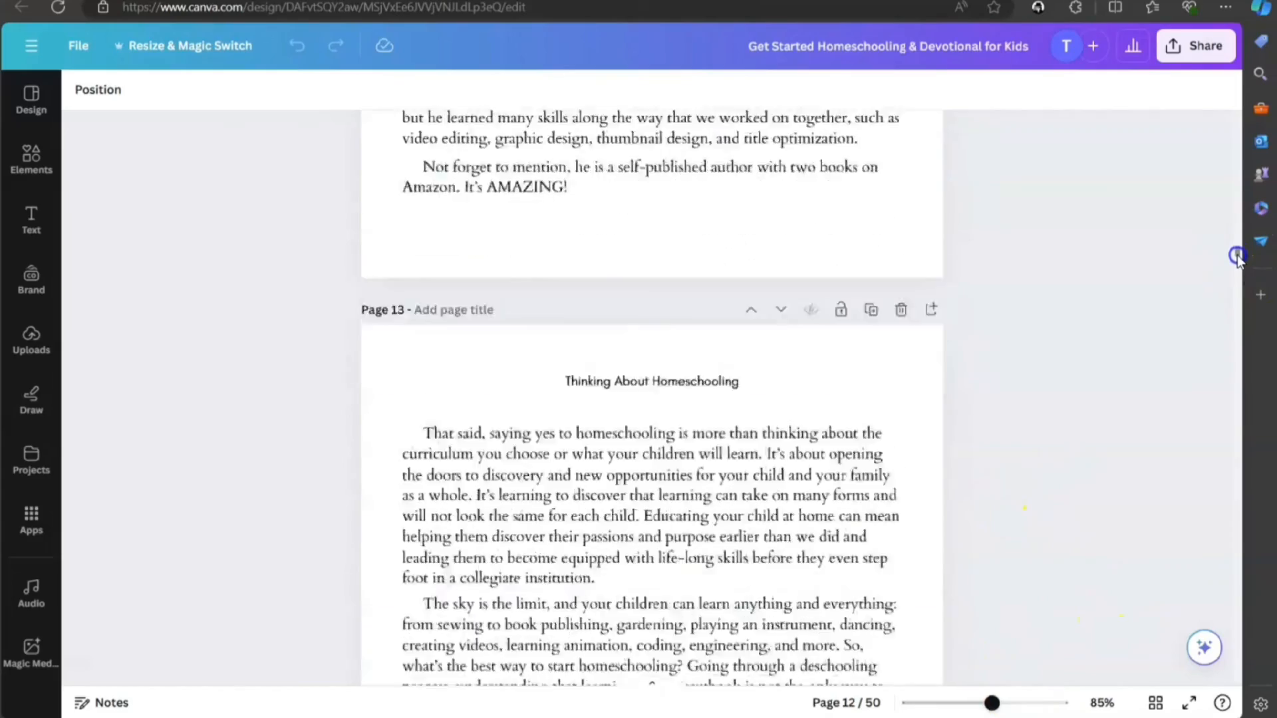
Scroll down the homeschooling book's interior pages to the page 21 curriculum links list.
{"action": "scroll", "scroll_direction": "down", "scroll_amount": 3}
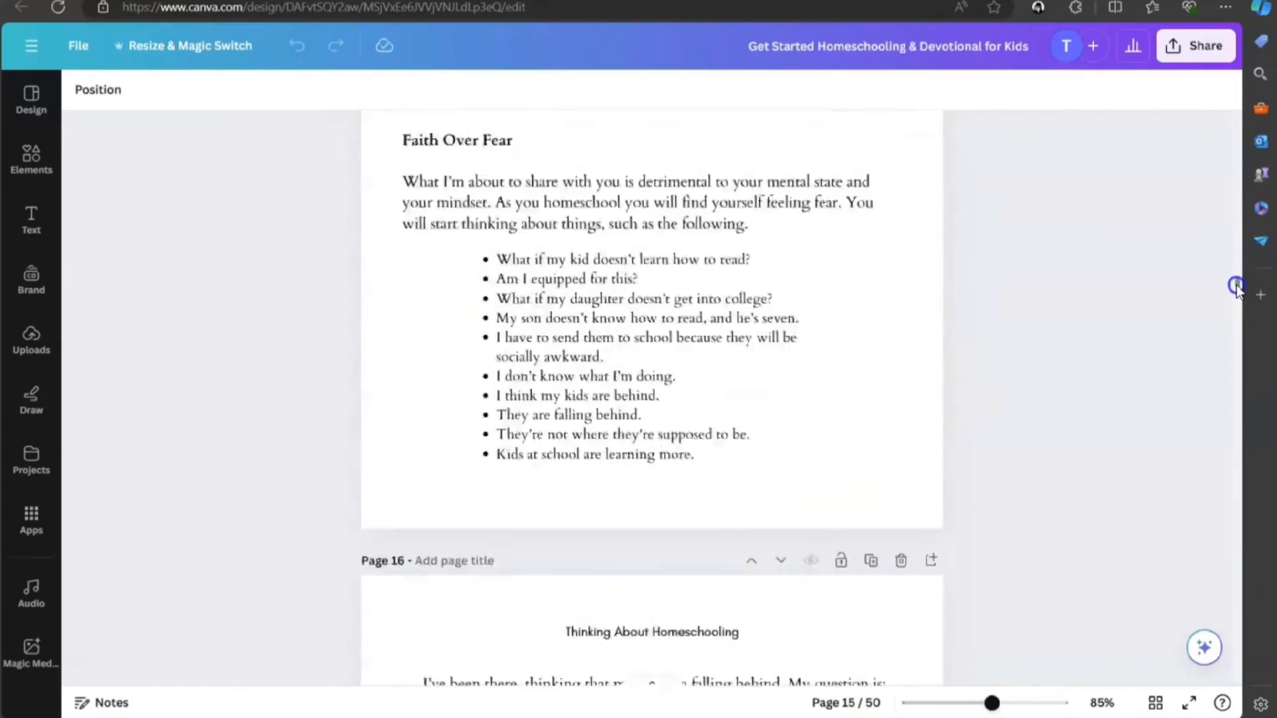
{"action": "scroll", "scroll_direction": "down", "scroll_amount": 3}
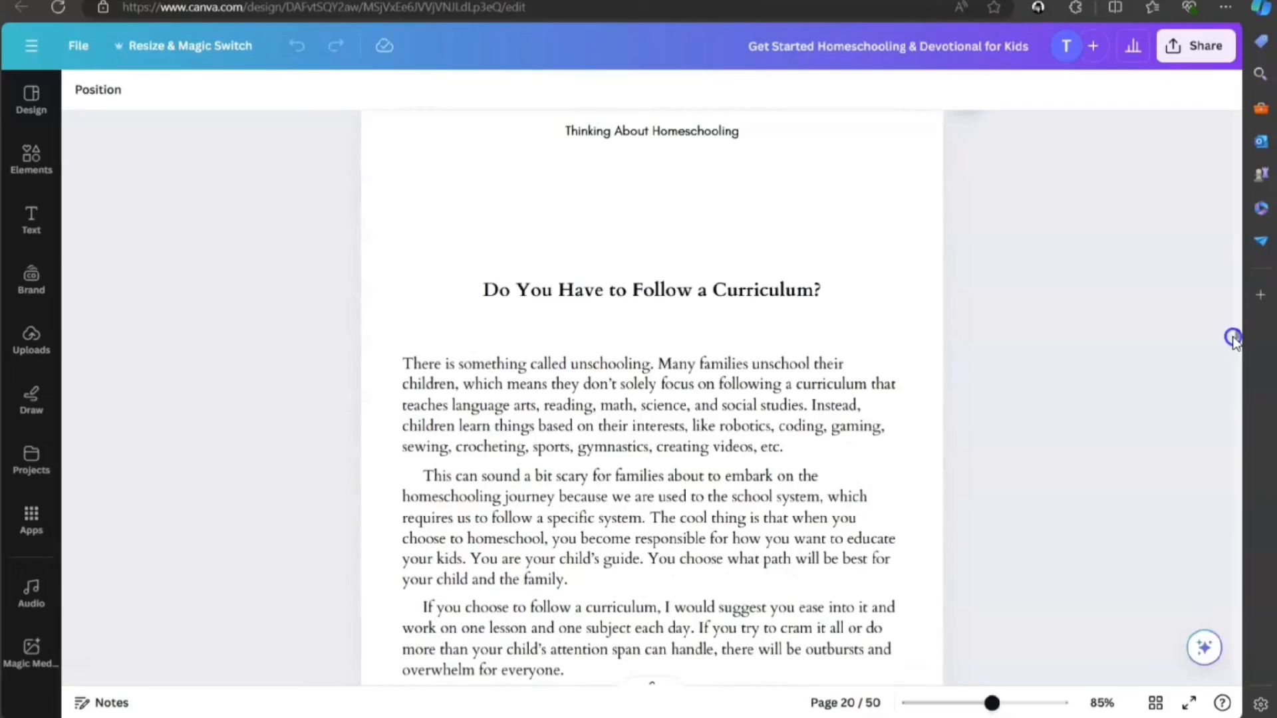
{"action": "scroll", "scroll_direction": "down", "scroll_amount": 3}
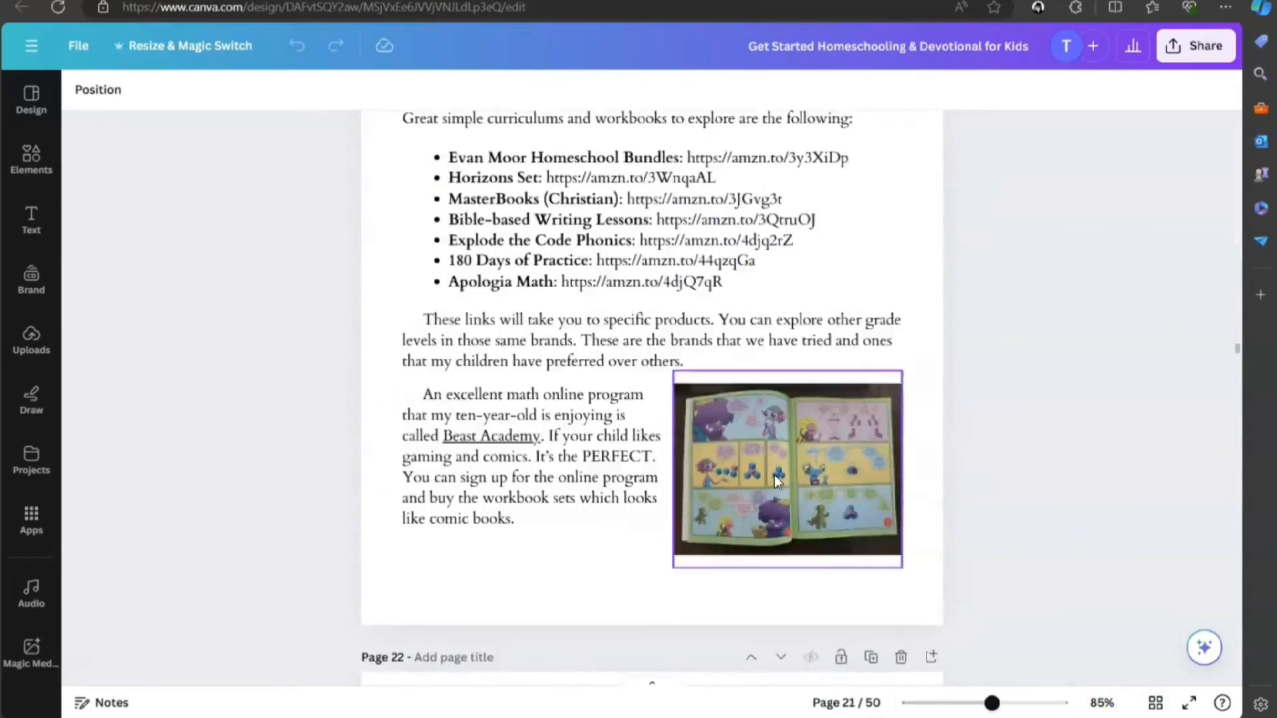